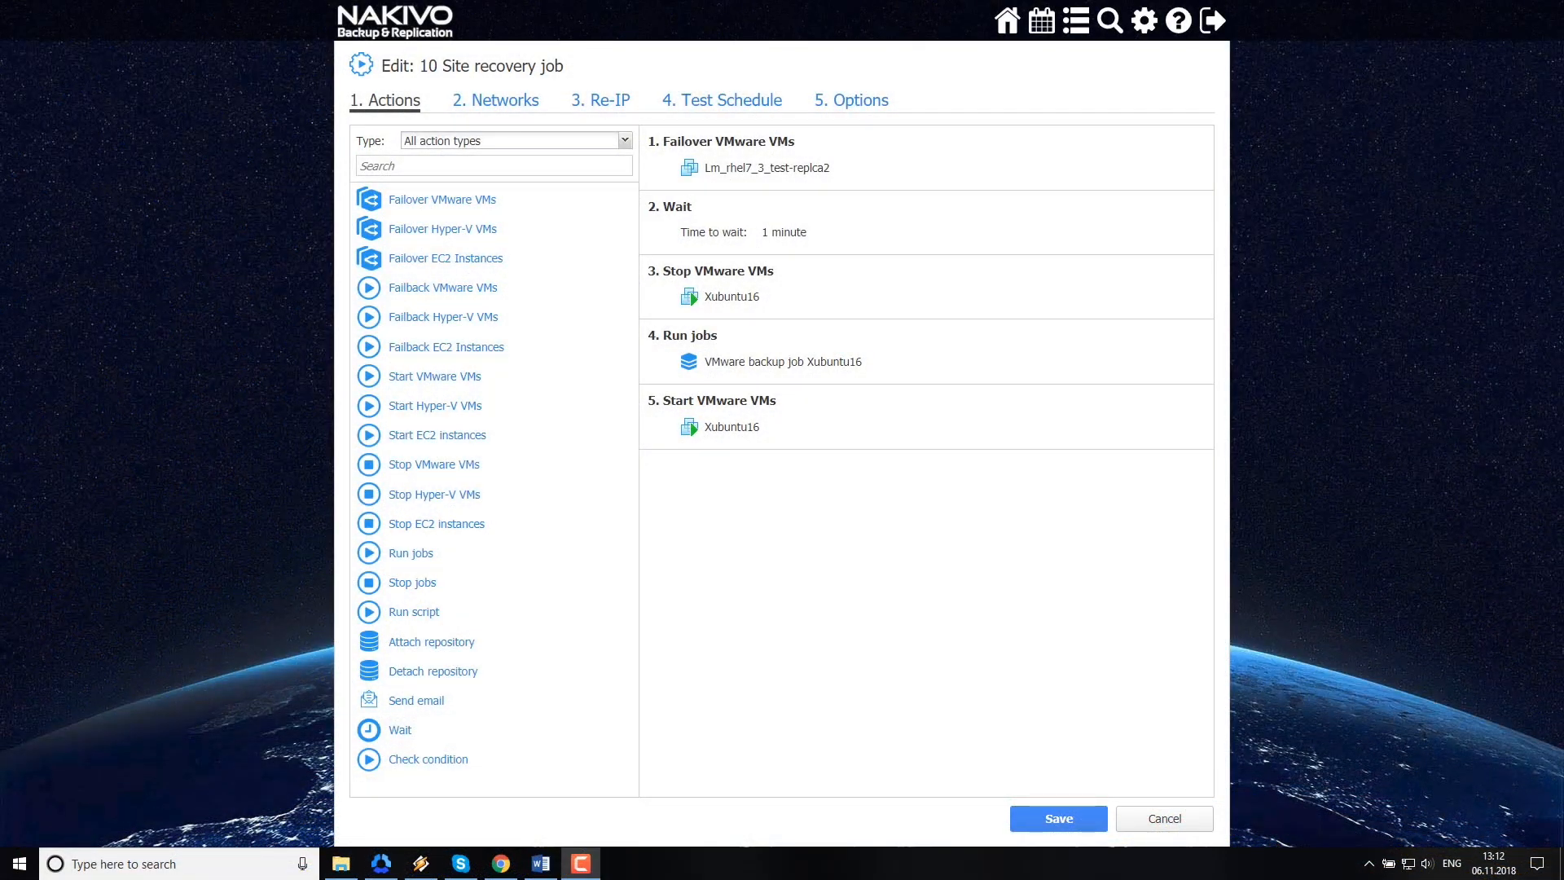
mouse_move(1531, 360)
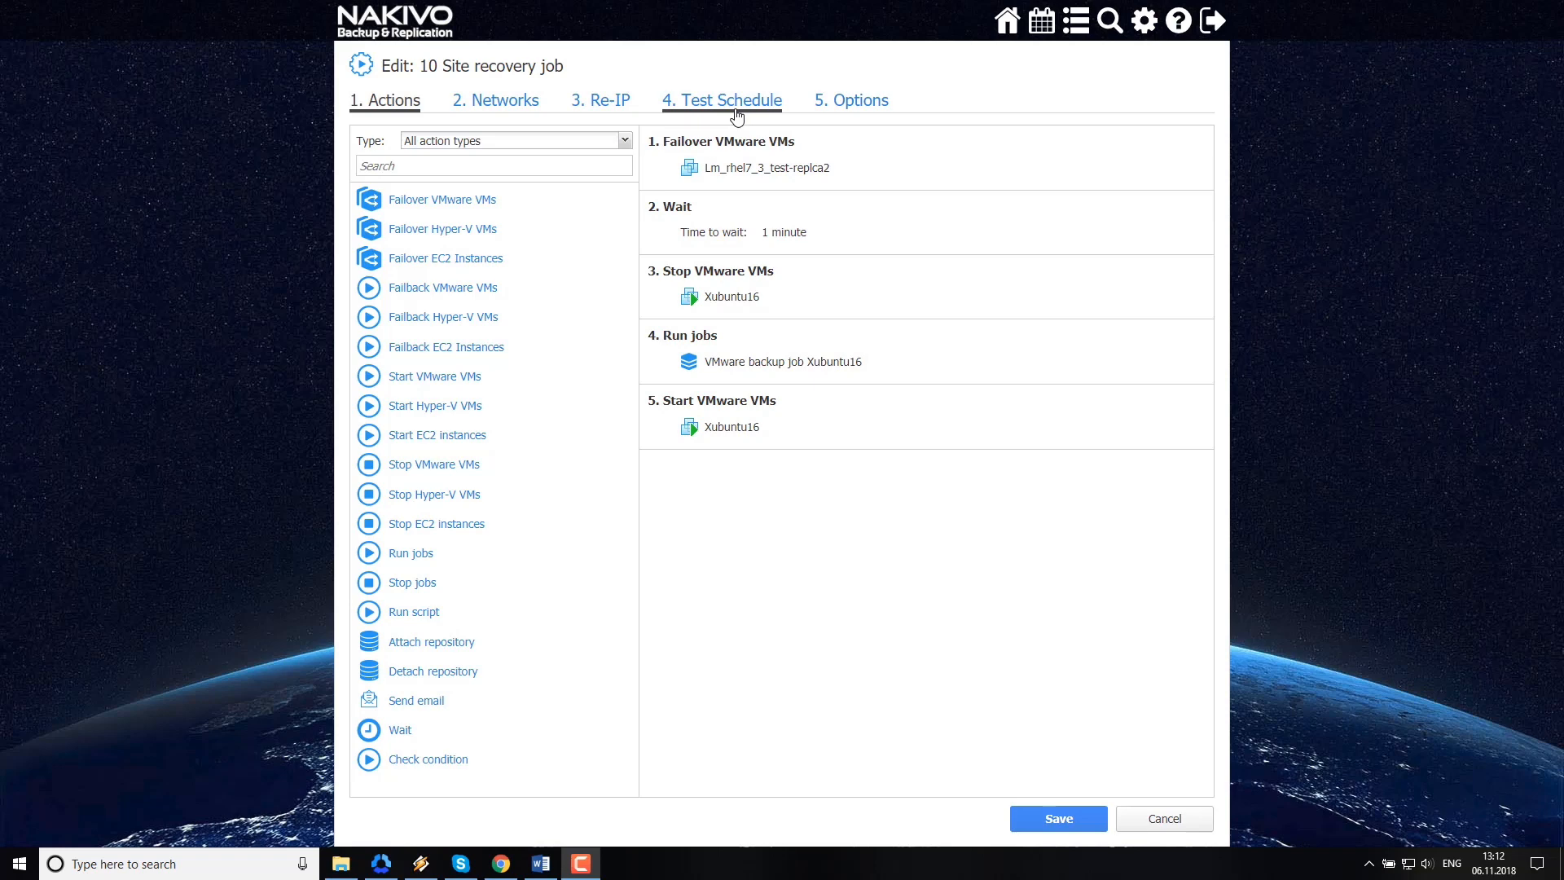
Step: On the Test Schedule tab, set the schedule effective from Friday, Nov 23
left_click(720, 99)
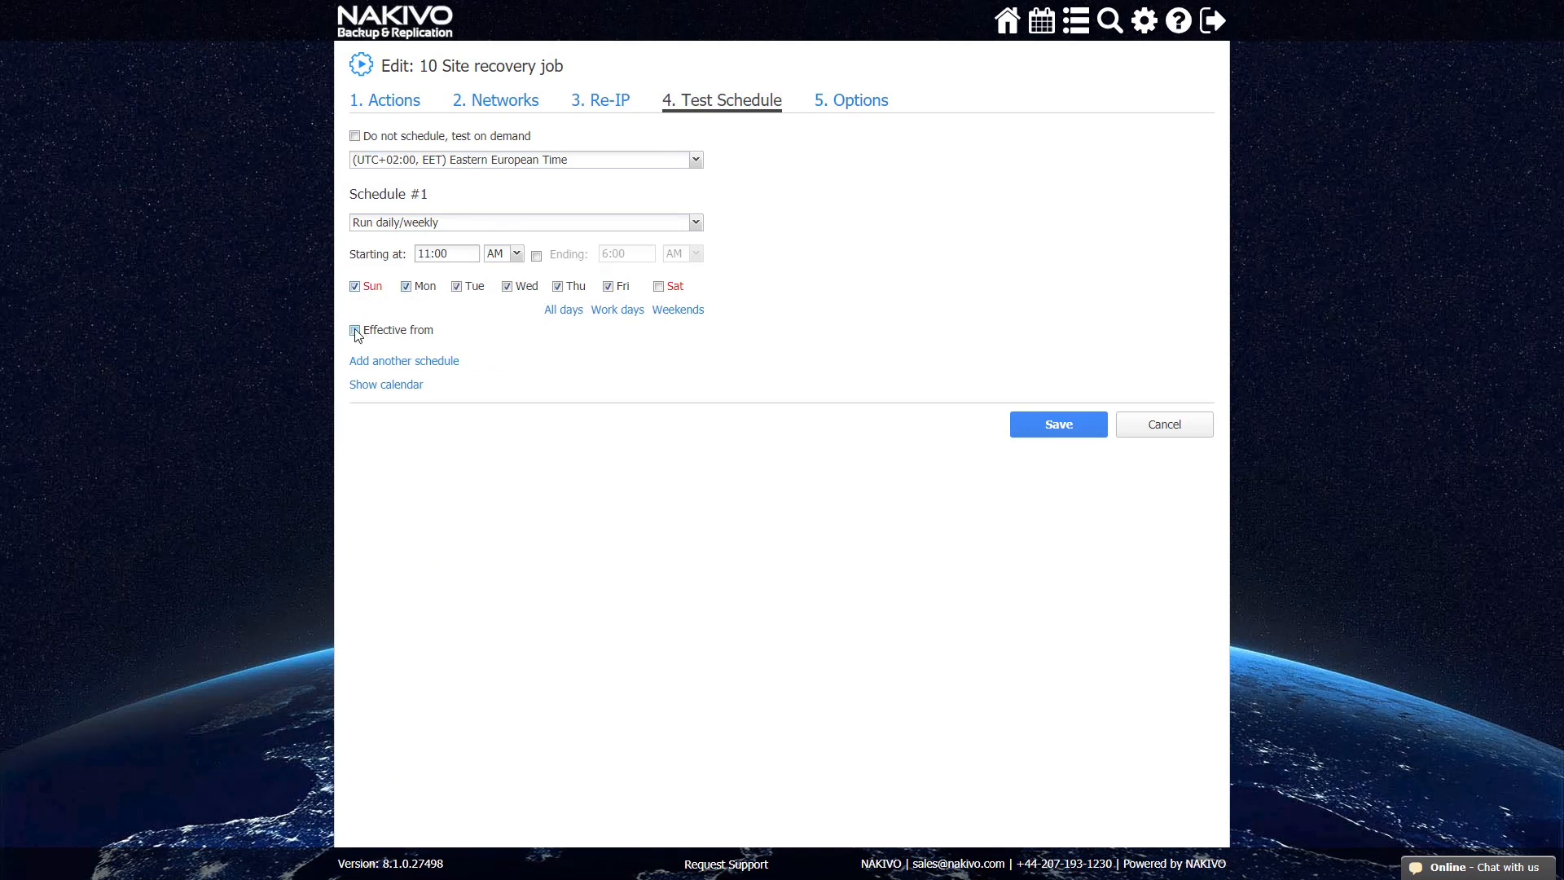
left_click(355, 329)
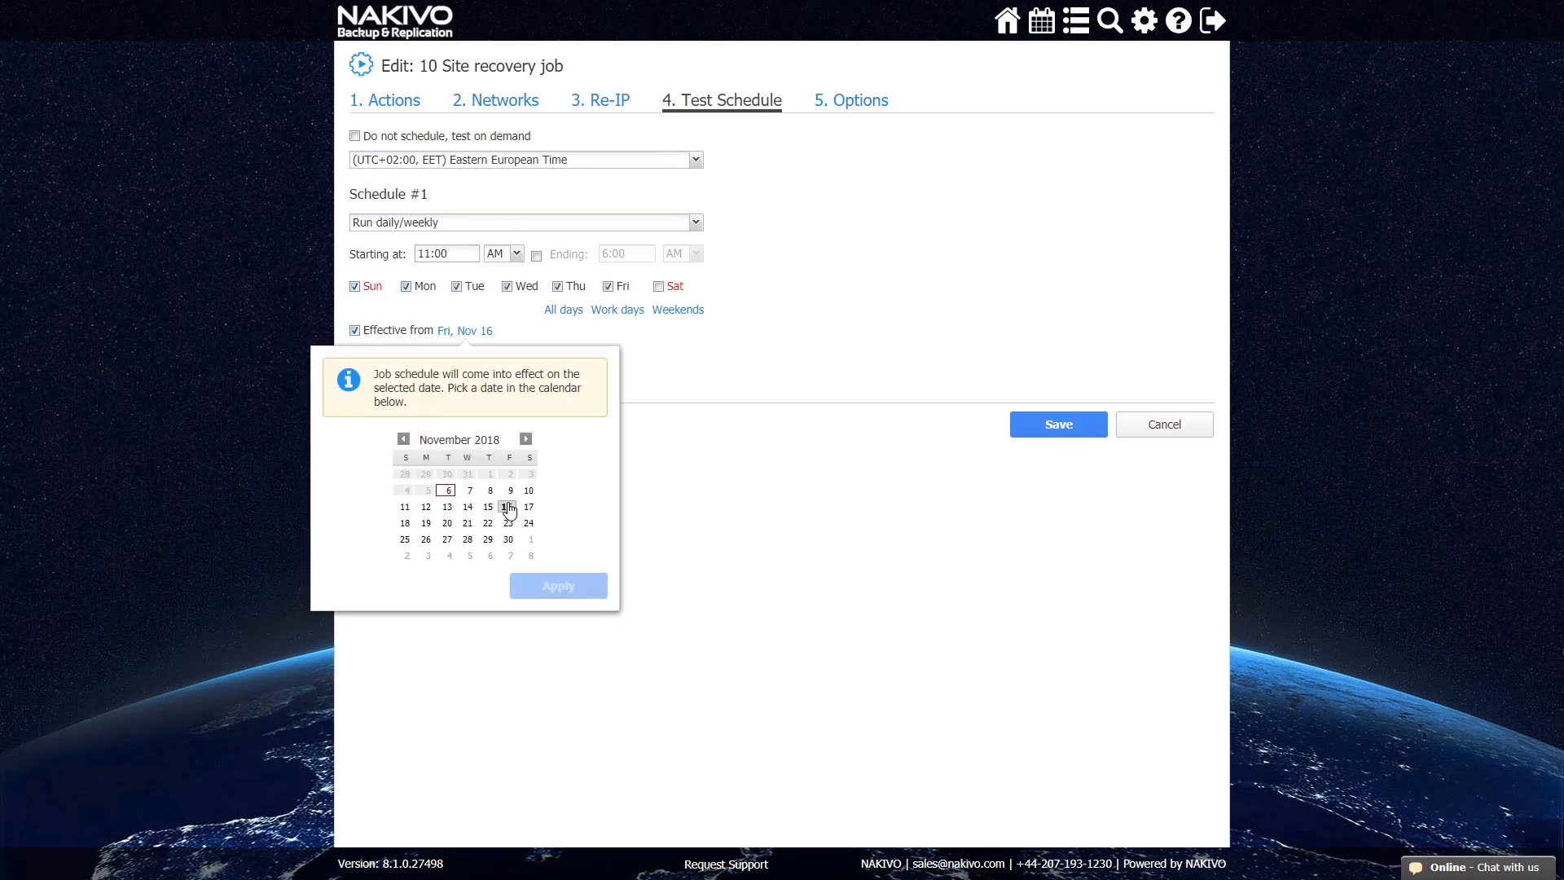
left_click(507, 522)
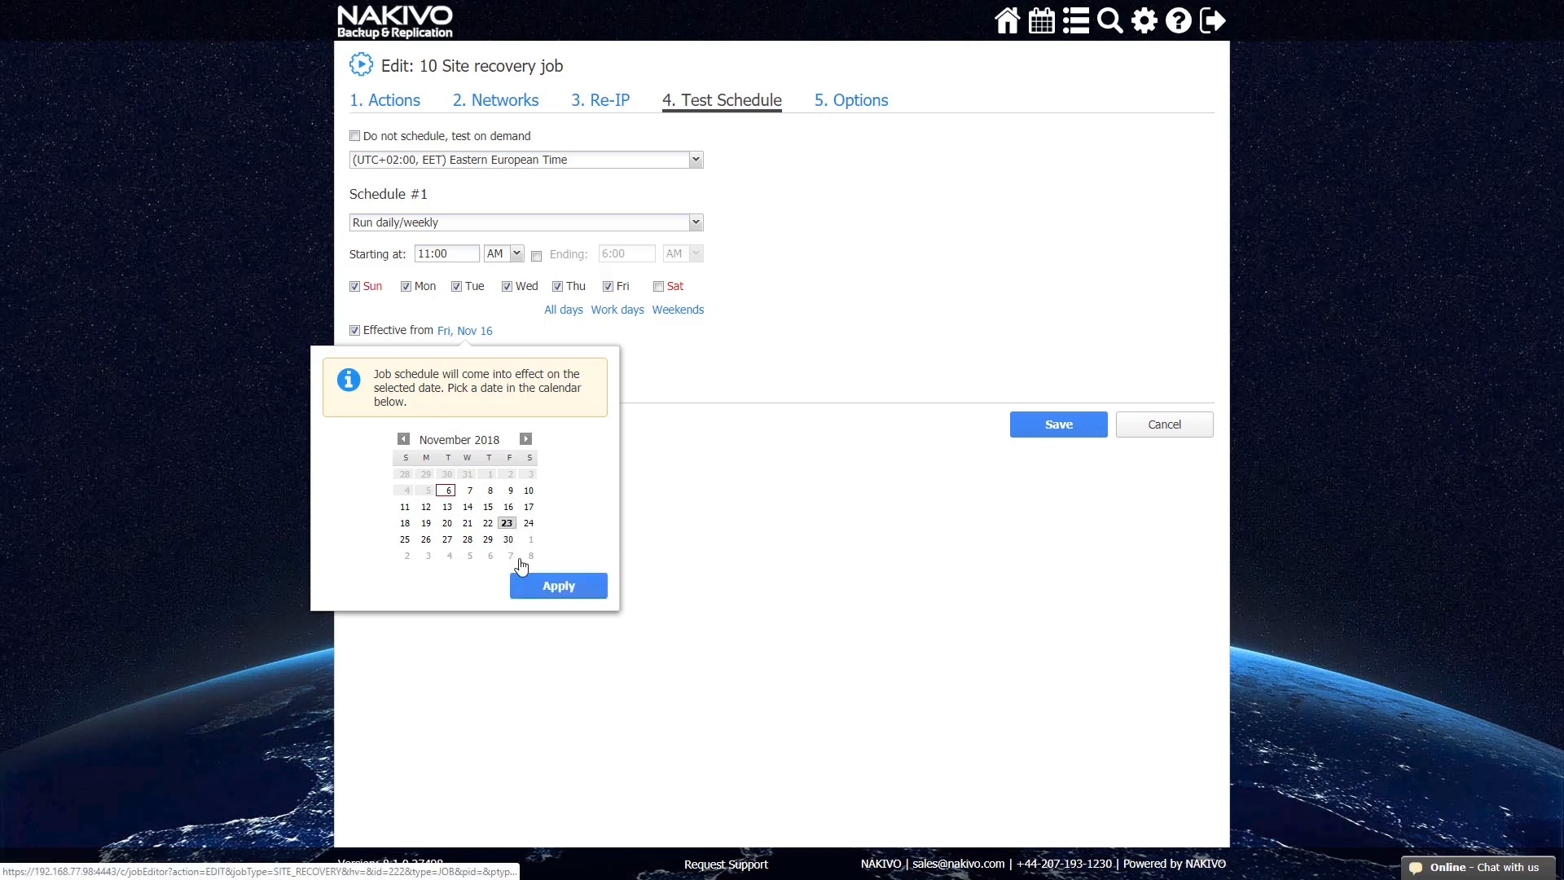
left_click(557, 585)
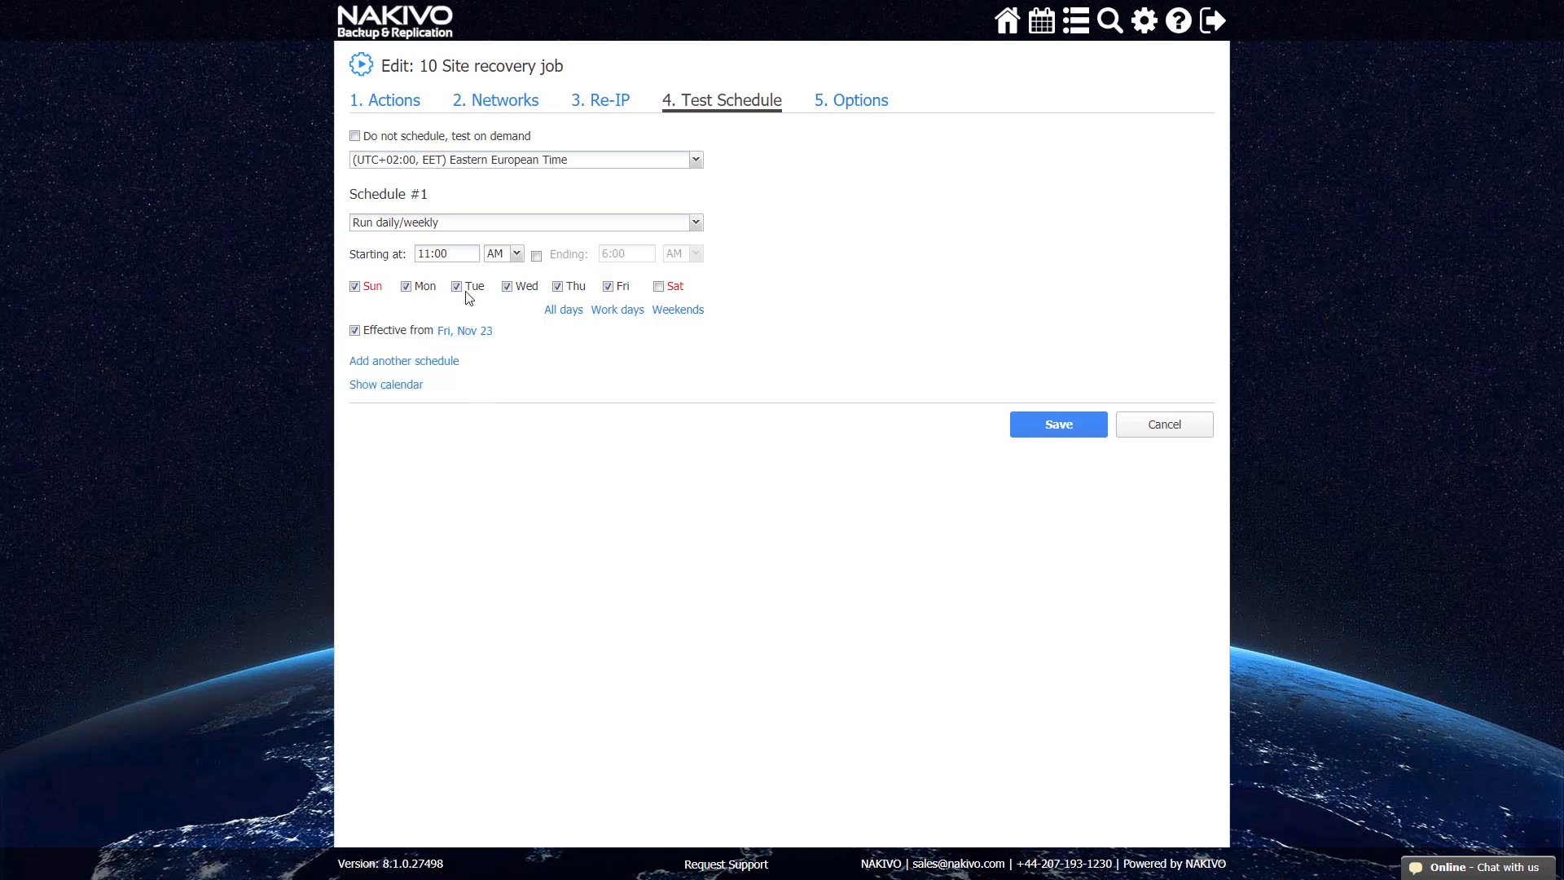
mouse_move(423, 147)
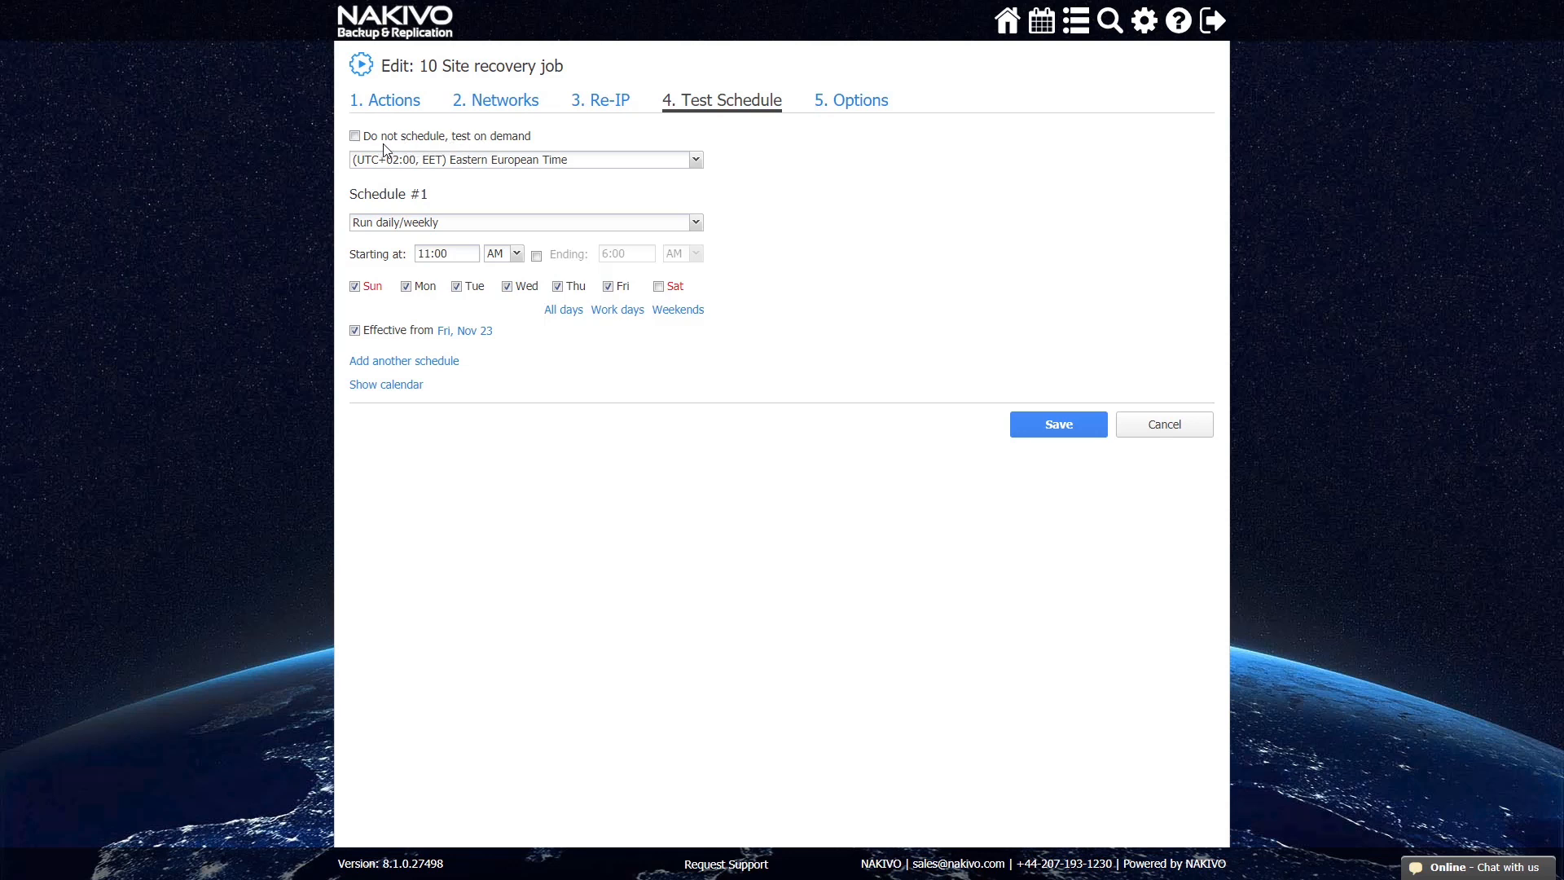
mouse_move(952, 362)
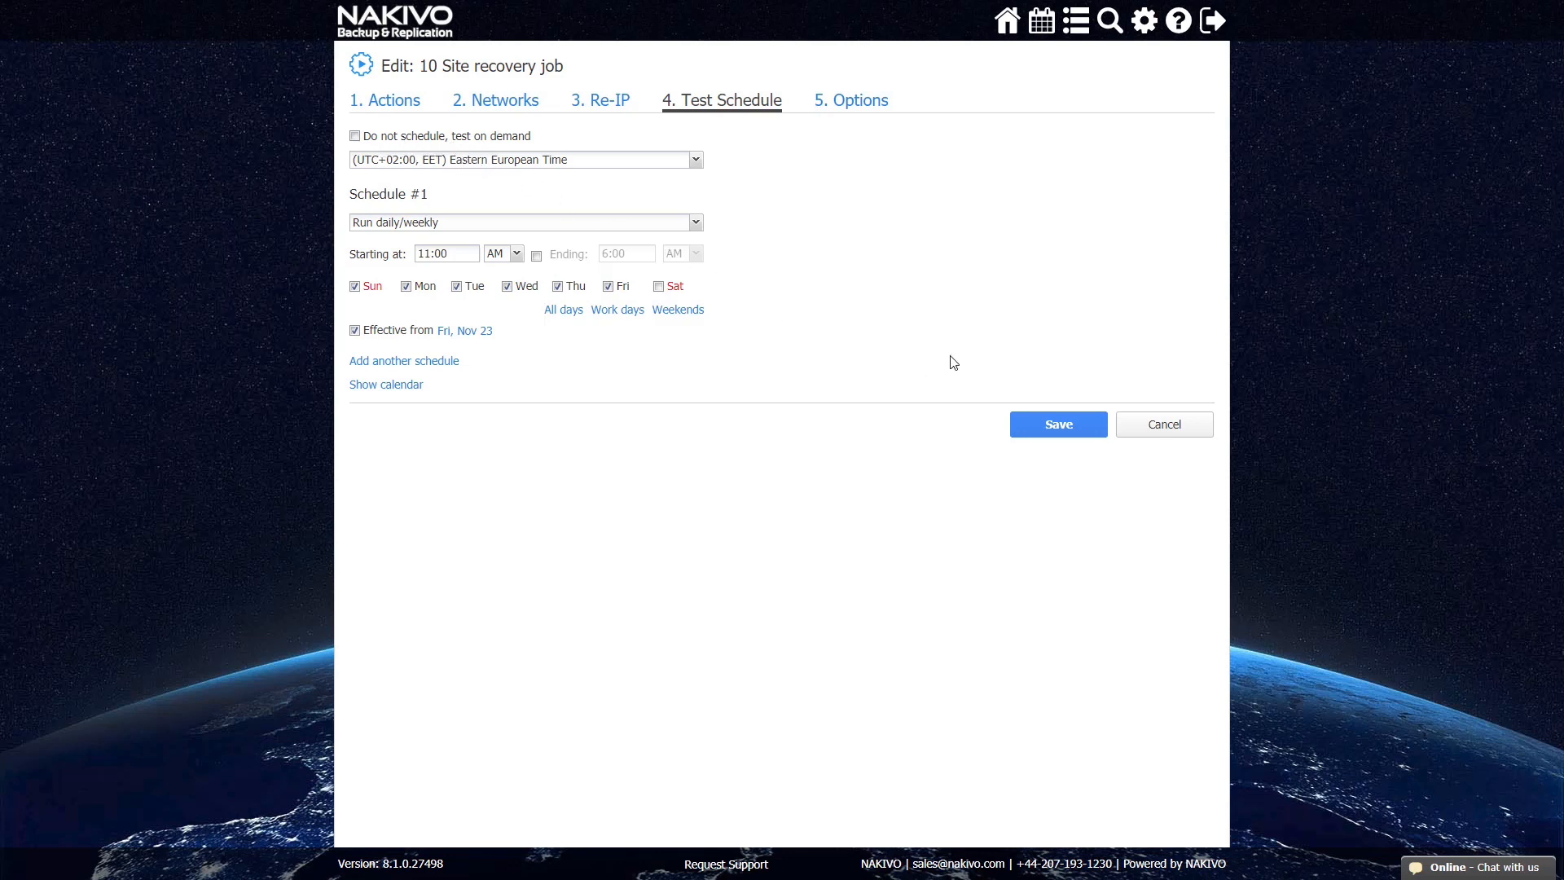
Step: Enable 'Send test/run report to' in the job Options and save the job
left_click(849, 100)
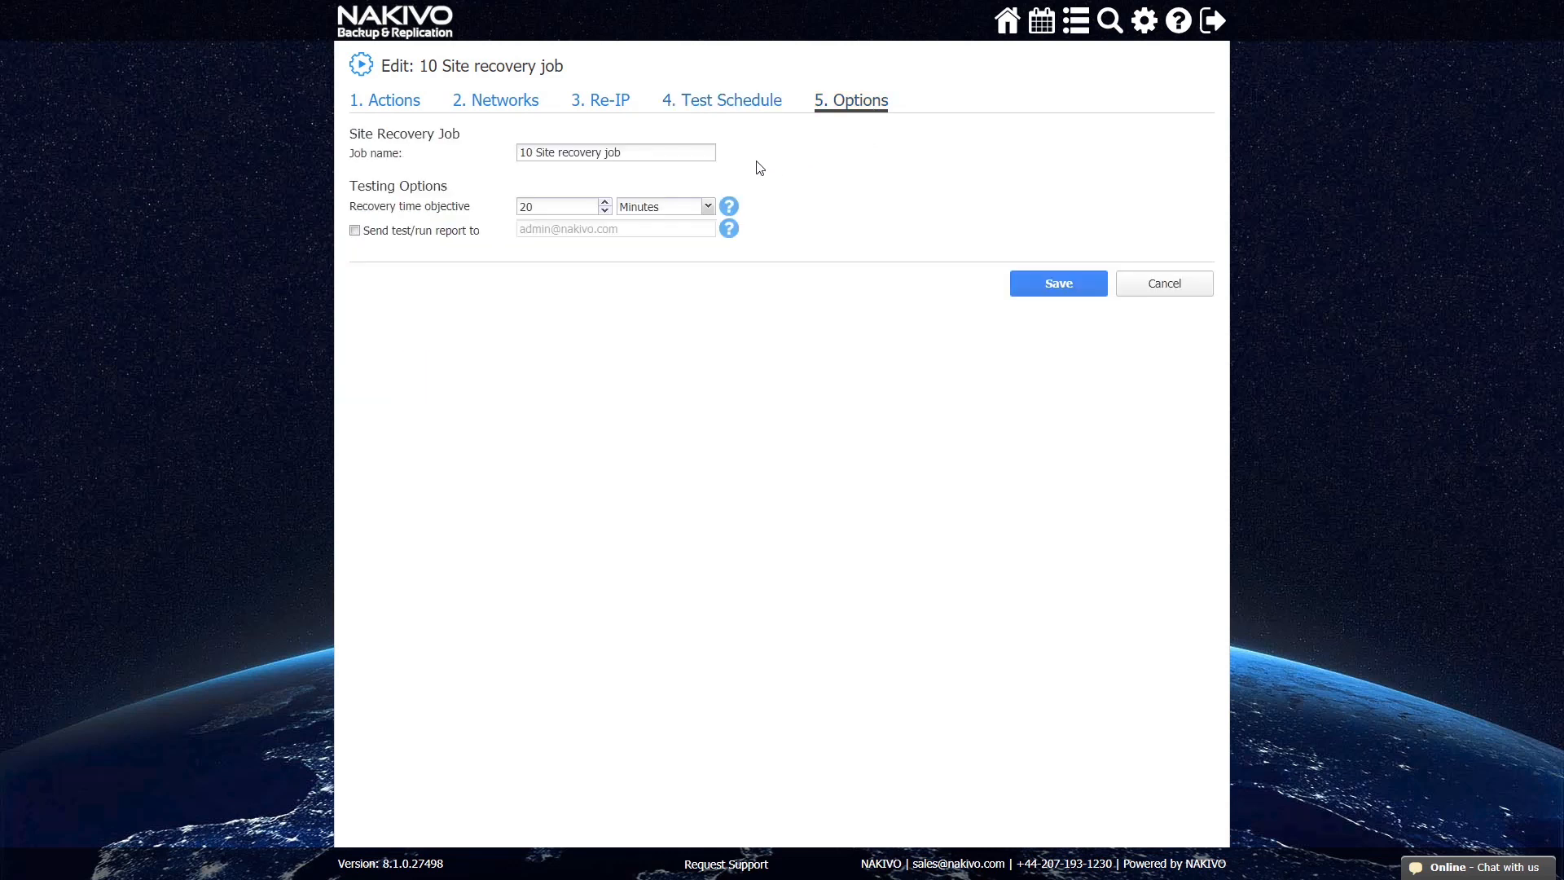
mouse_move(409, 243)
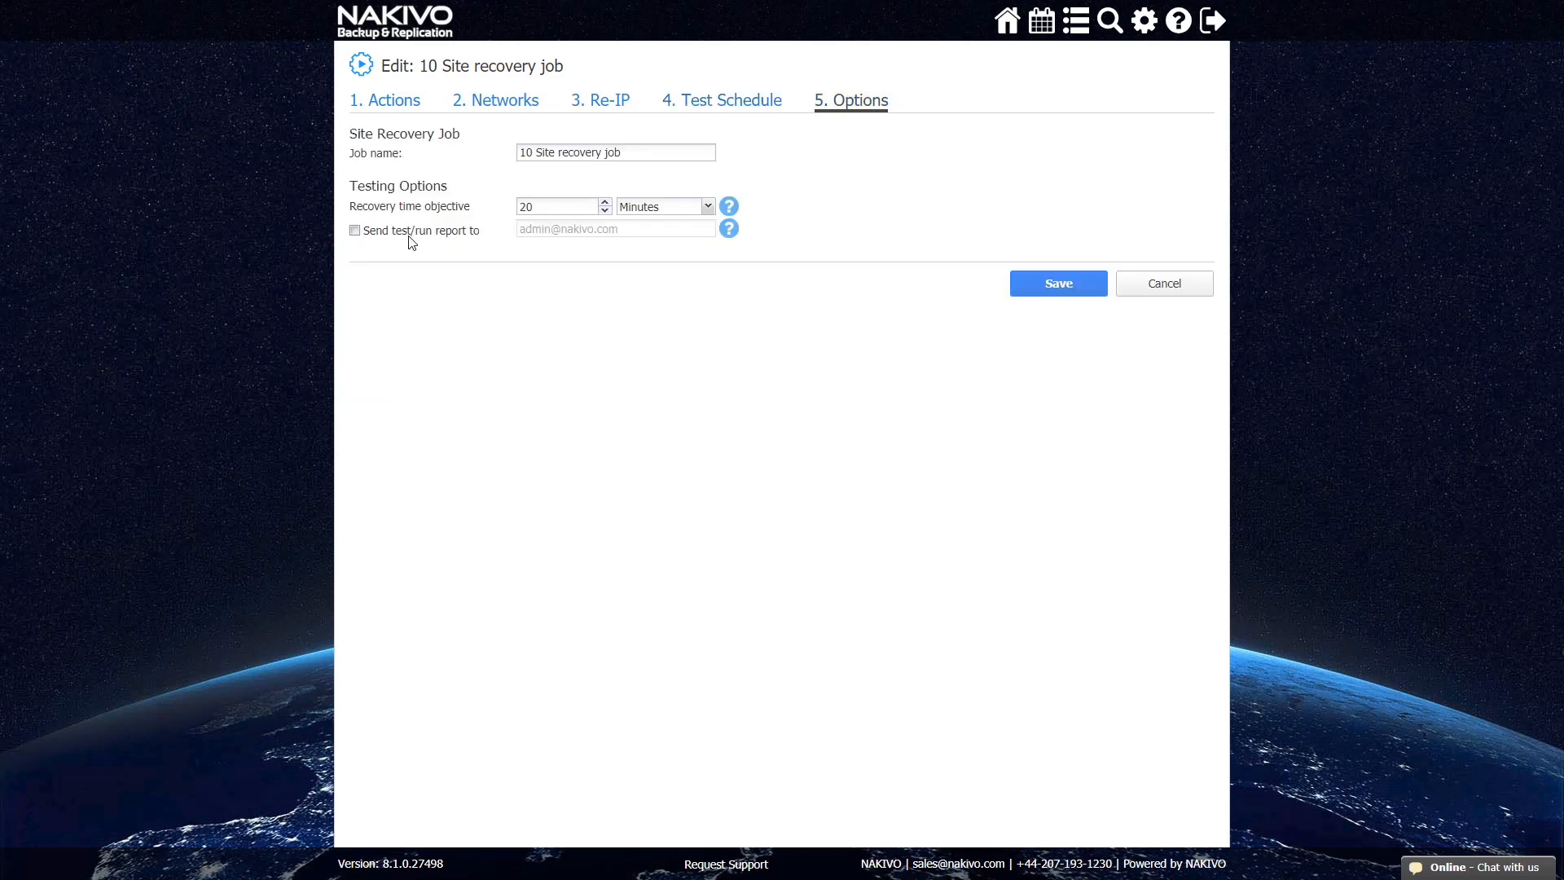
left_click(355, 231)
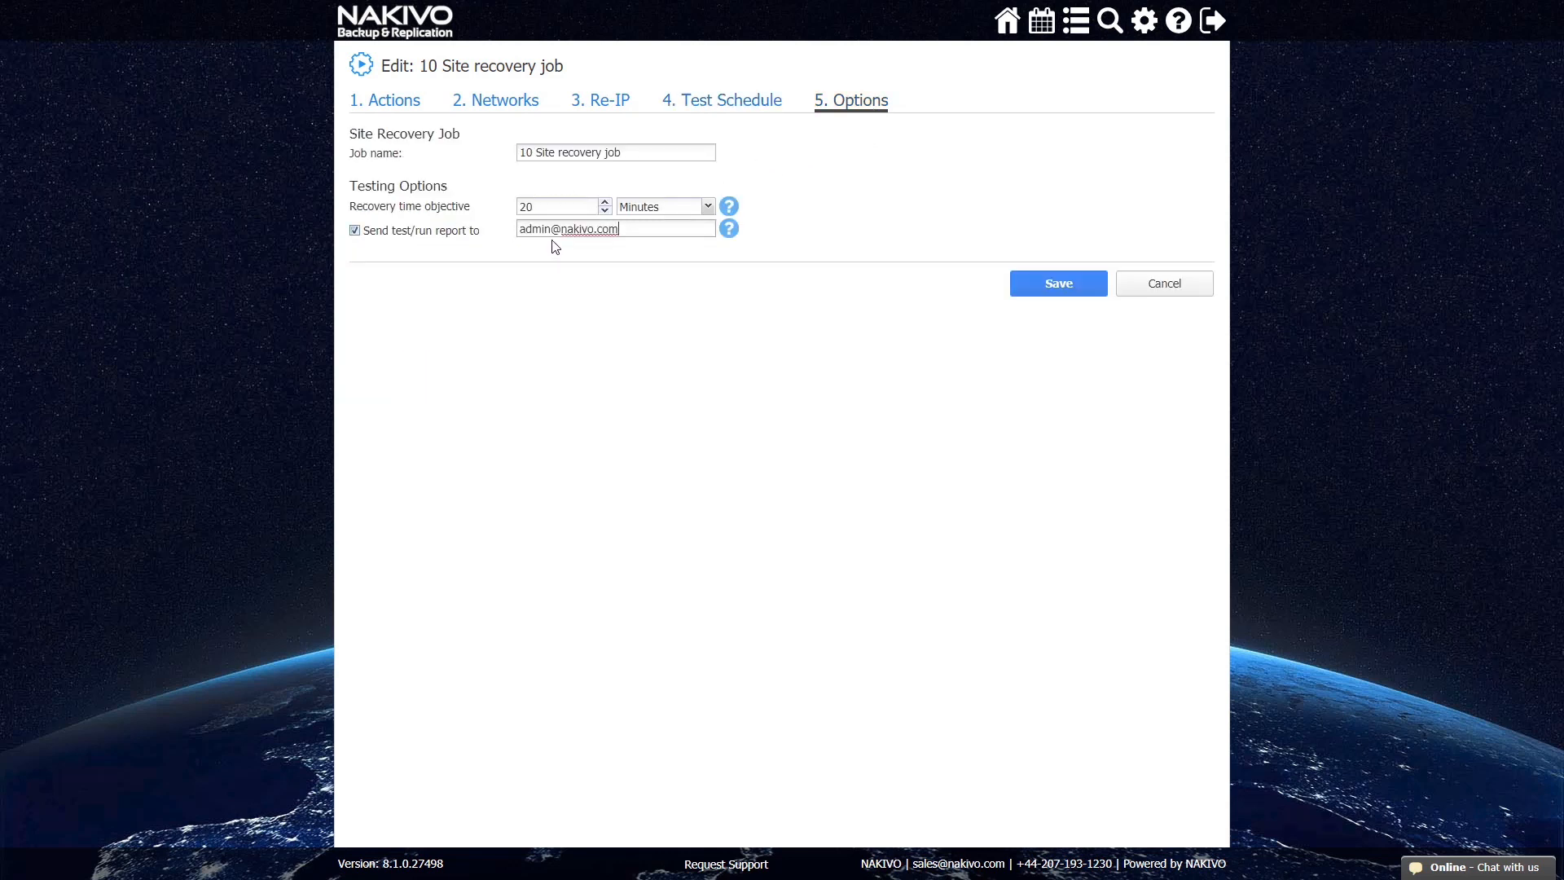
mouse_move(635, 235)
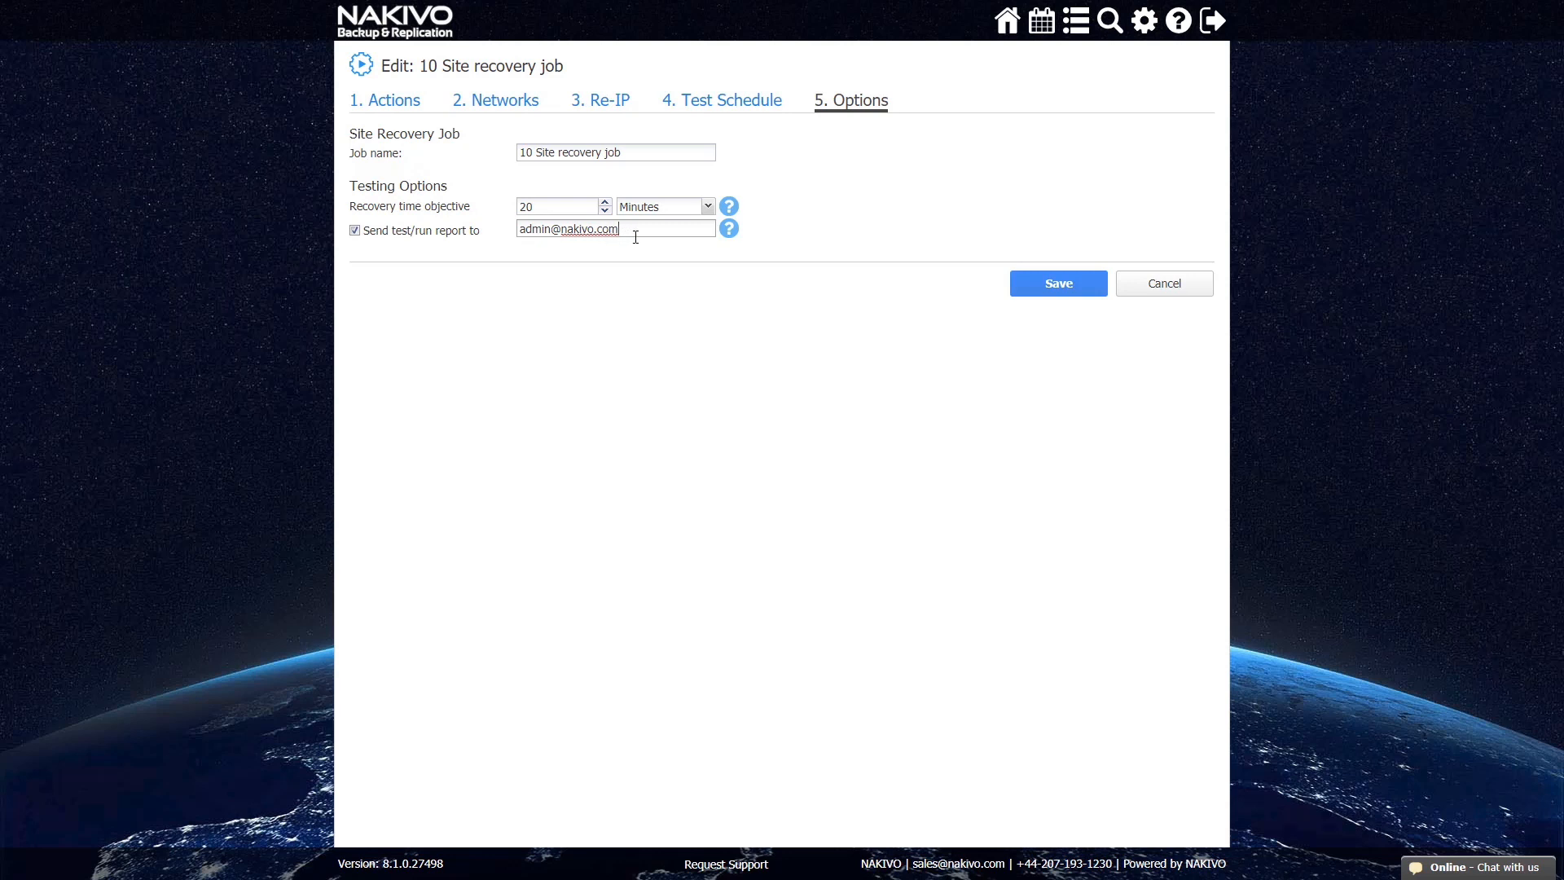
mouse_move(937, 239)
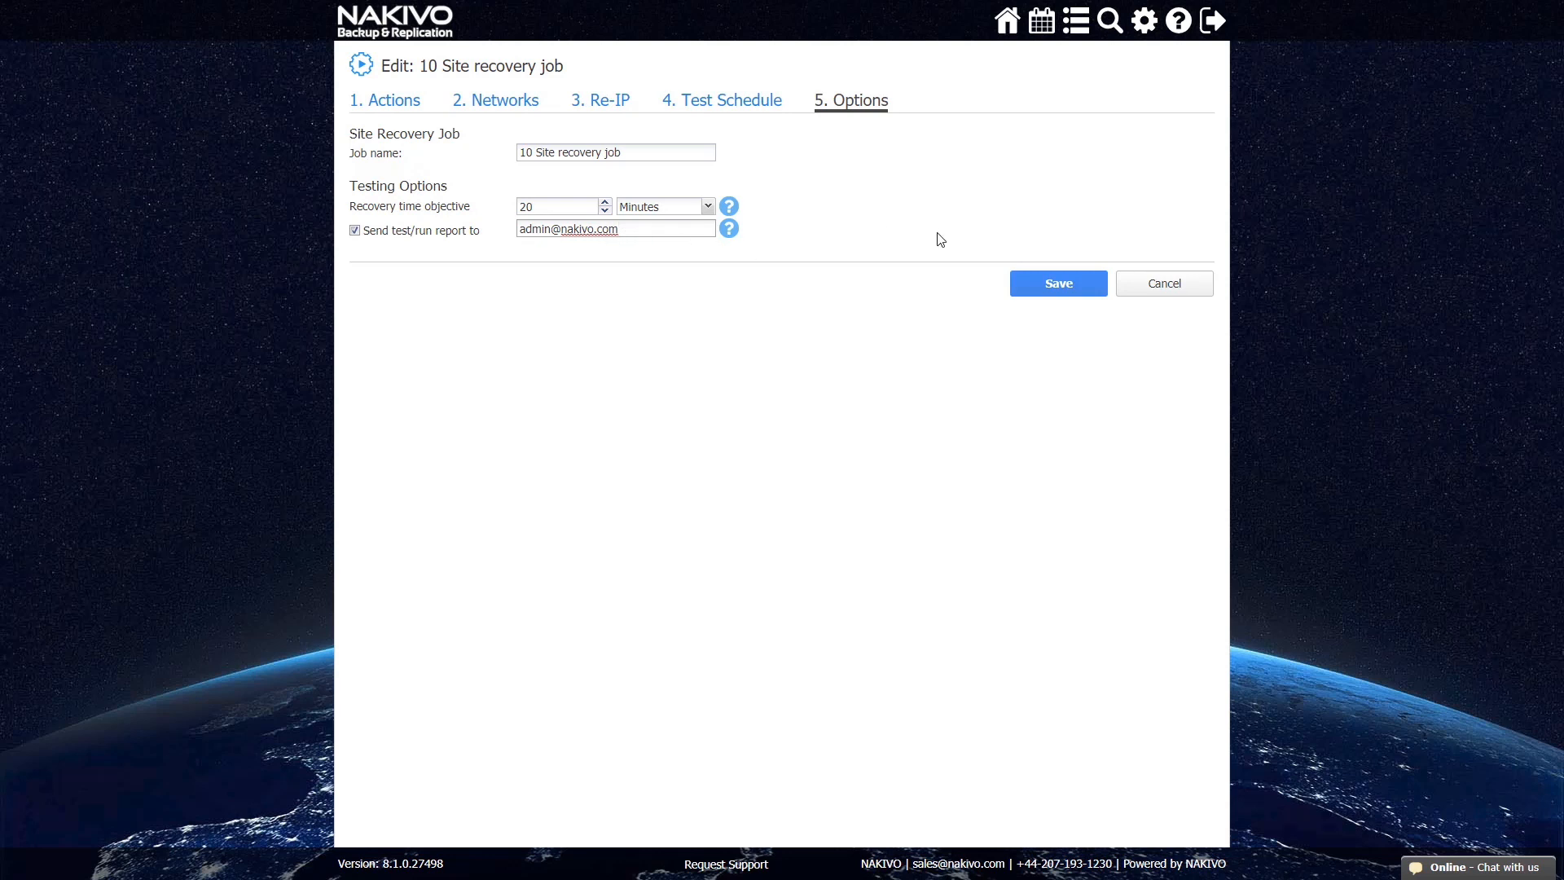
left_click(1057, 284)
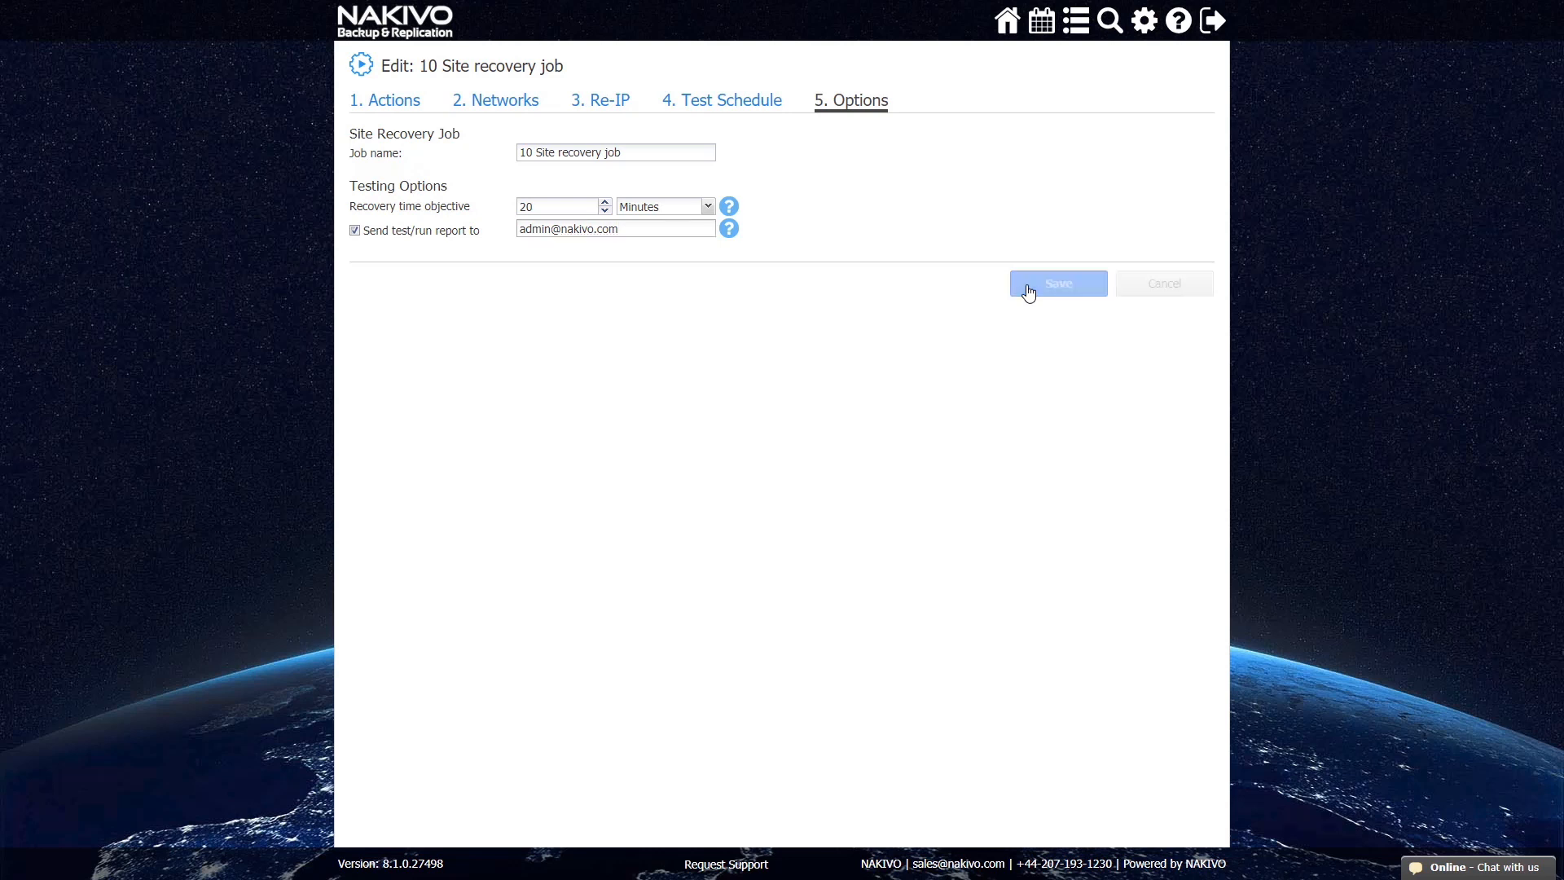
Step: Choose Test site recovery job from Run Job for 10 Site recovery job
left_click(1057, 283)
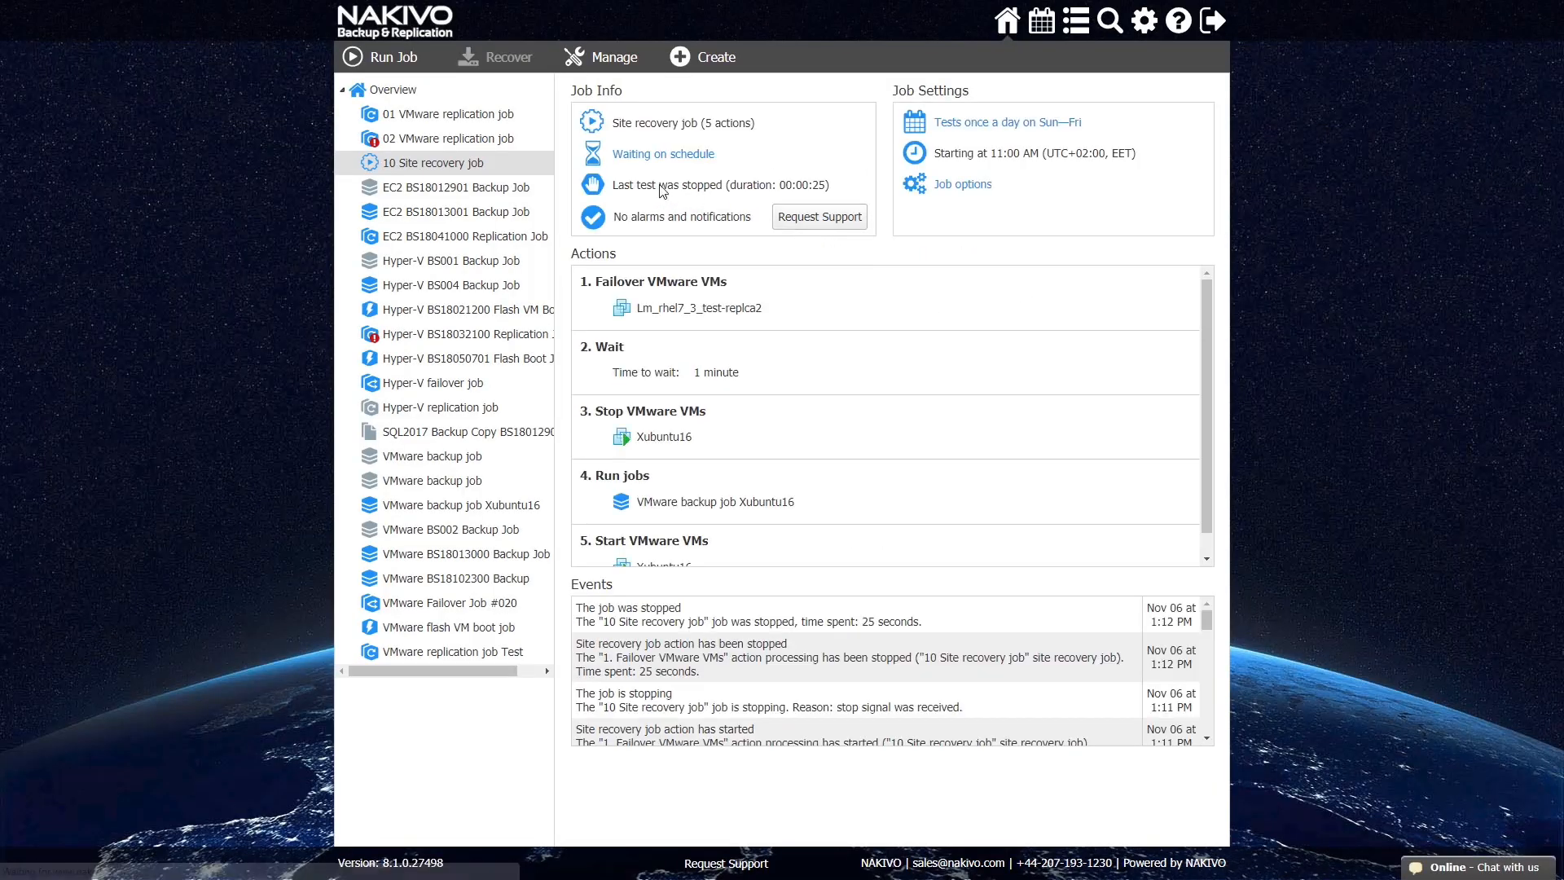
mouse_move(478, 167)
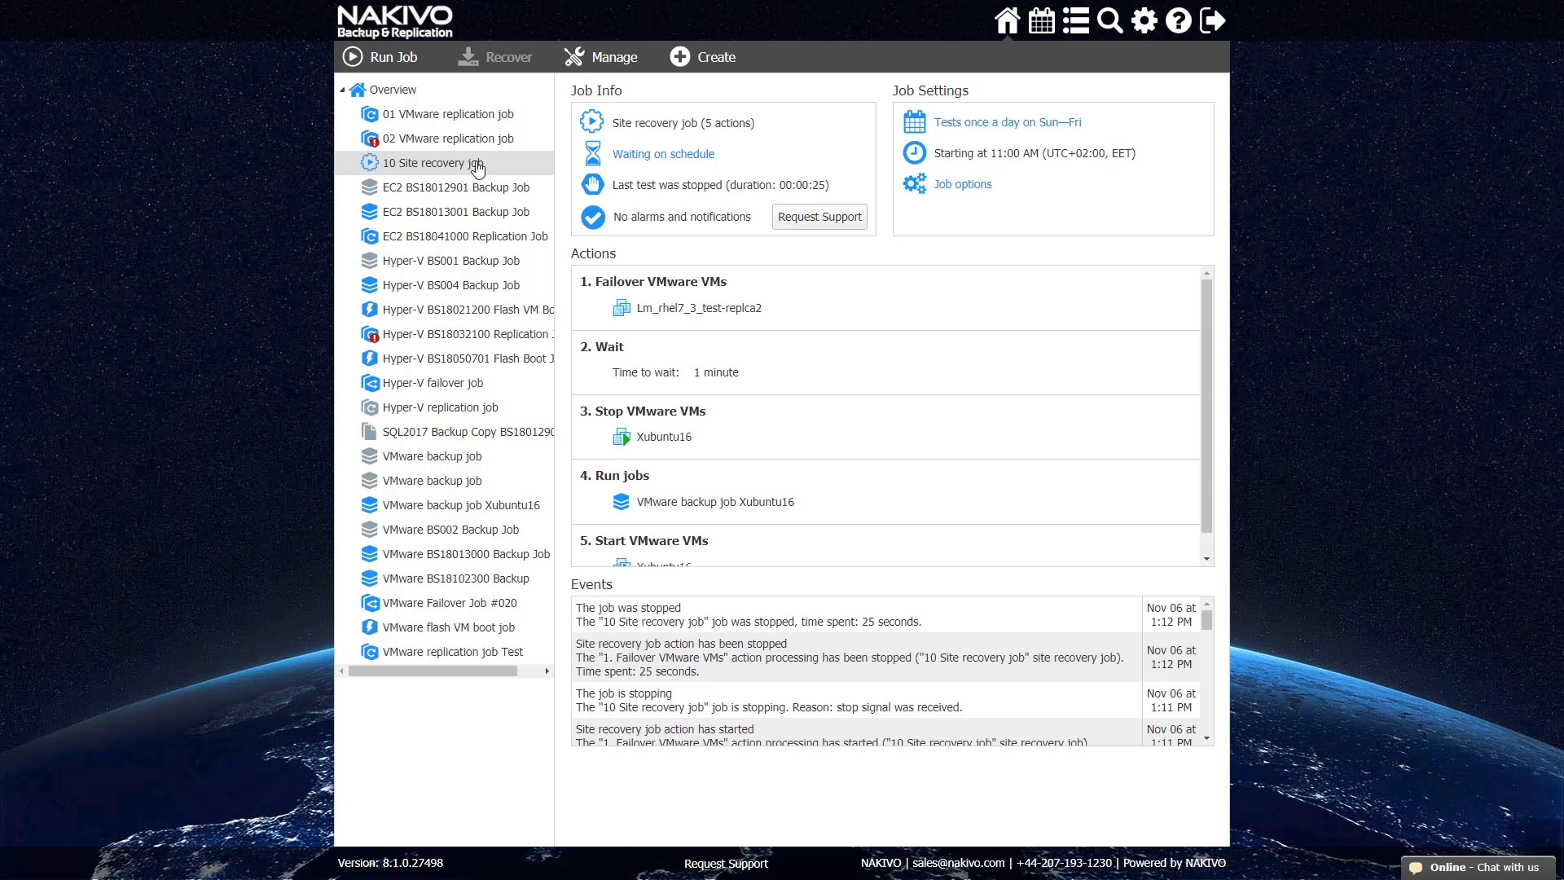
mouse_move(409, 73)
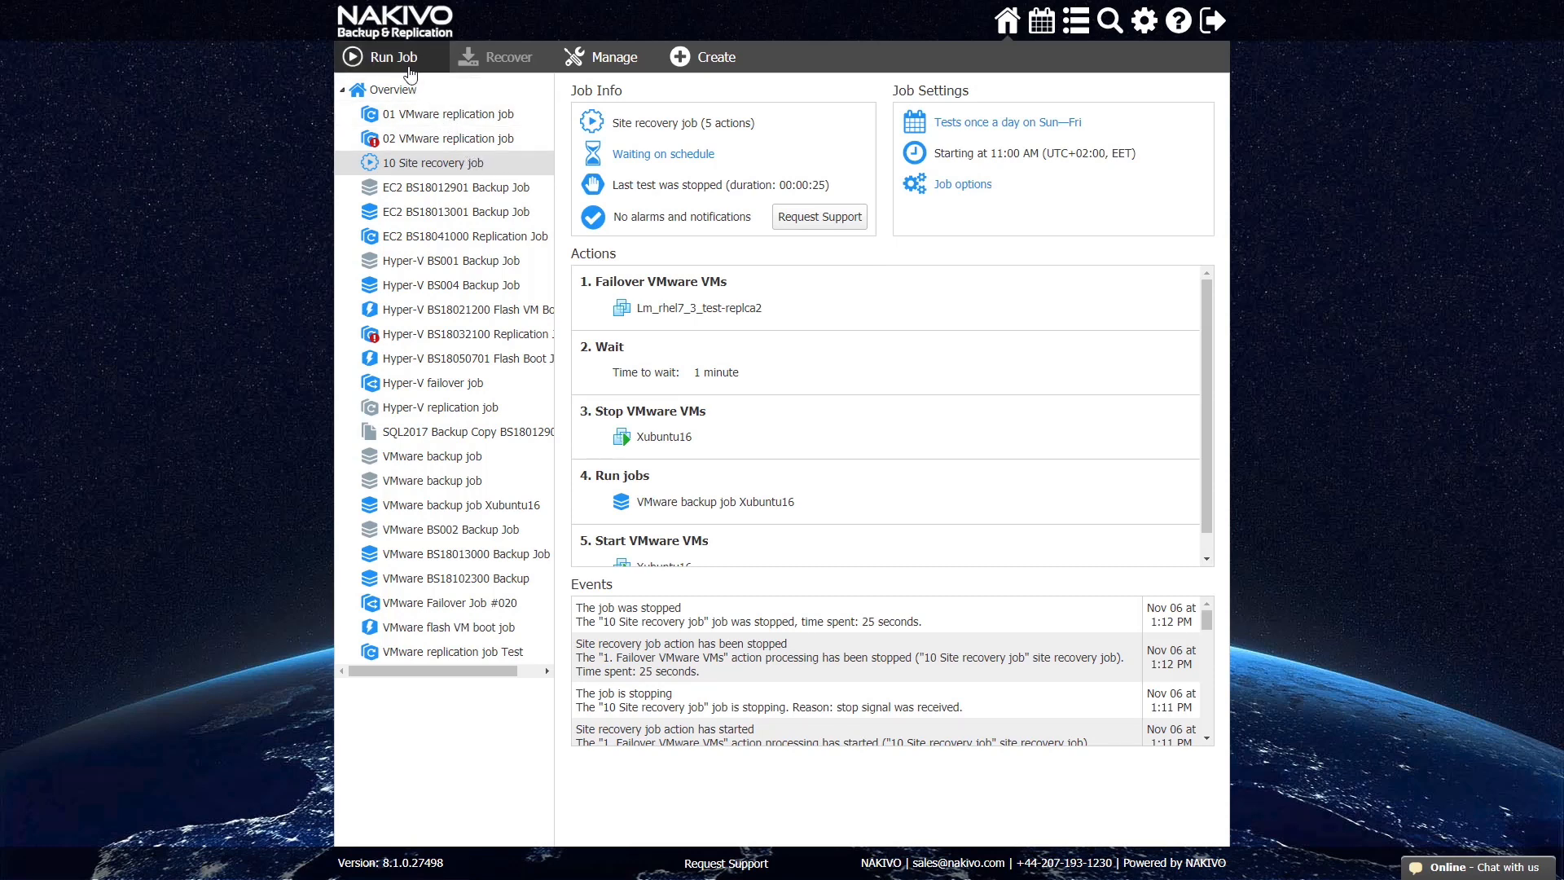
left_click(388, 56)
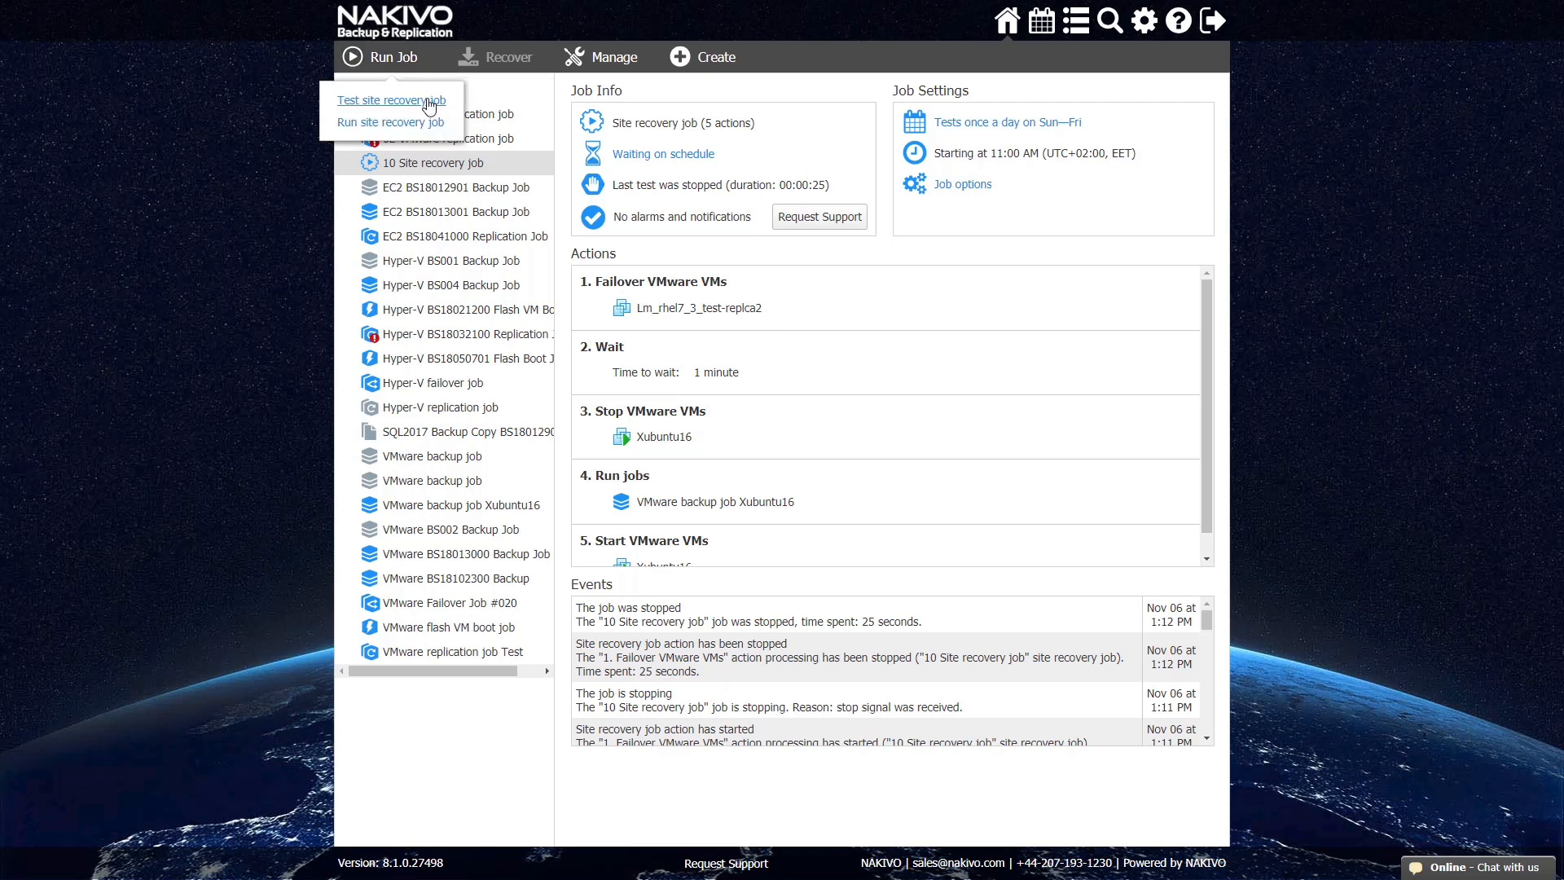
left_click(391, 100)
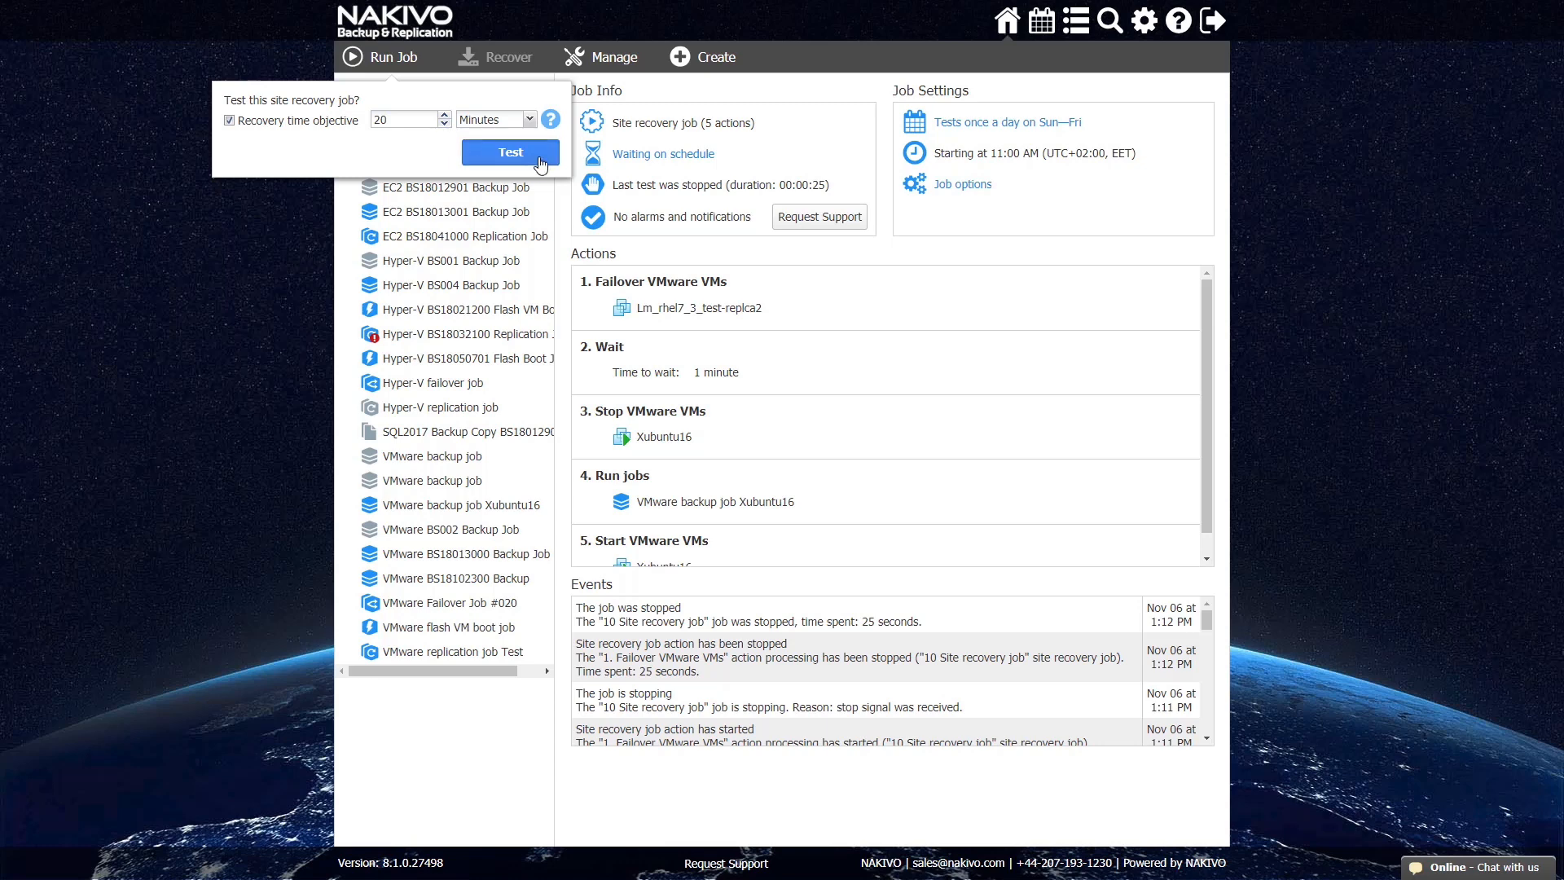
Step: Confirm the popup to start testing 10 Site recovery job
left_click(510, 151)
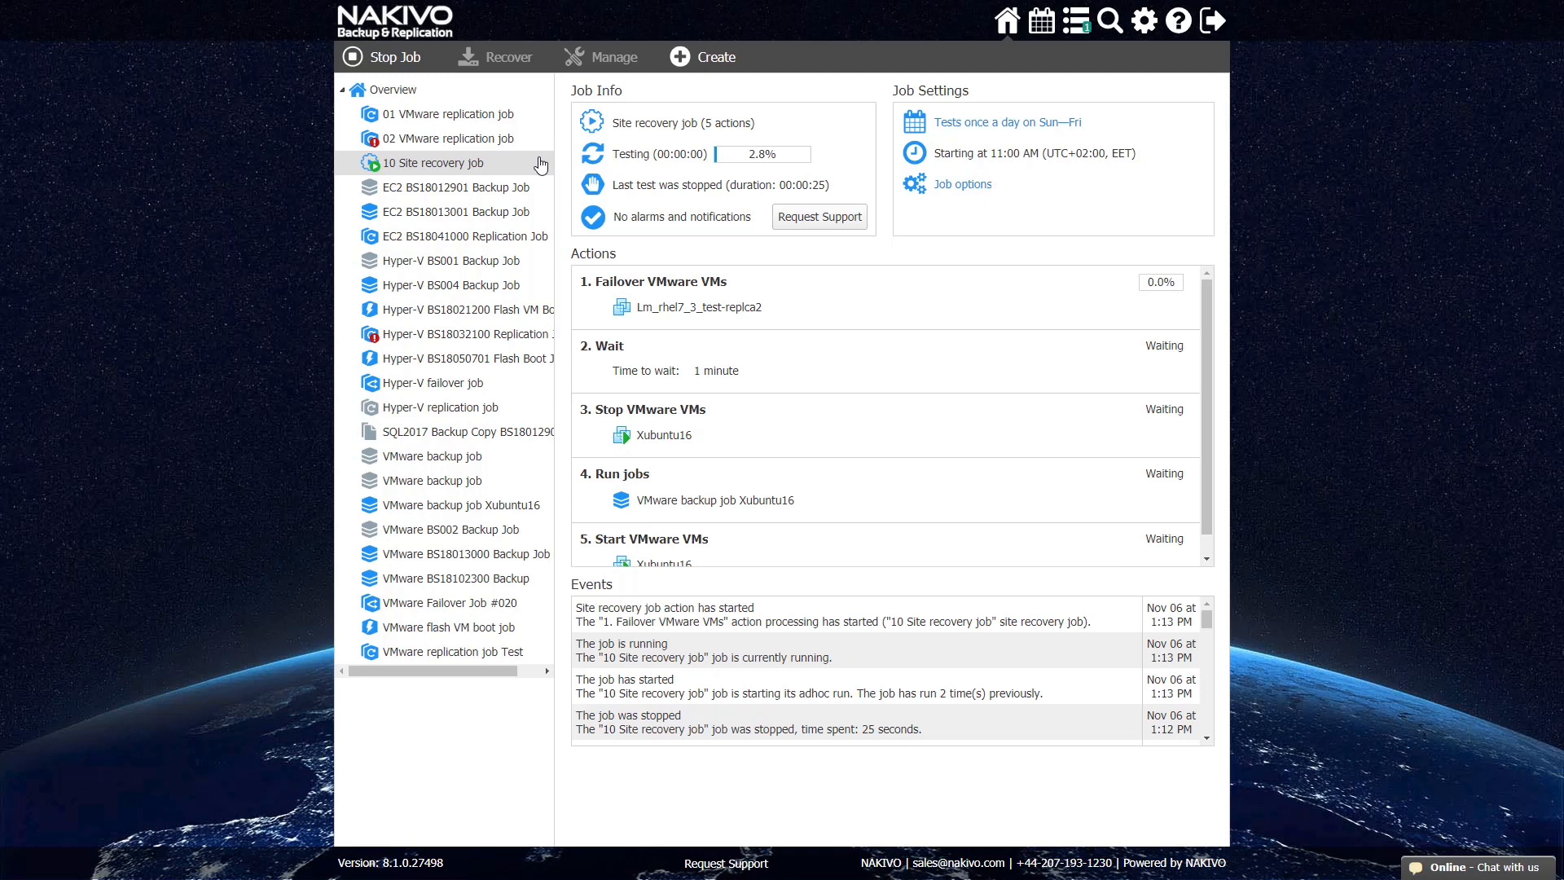
mouse_move(570, 176)
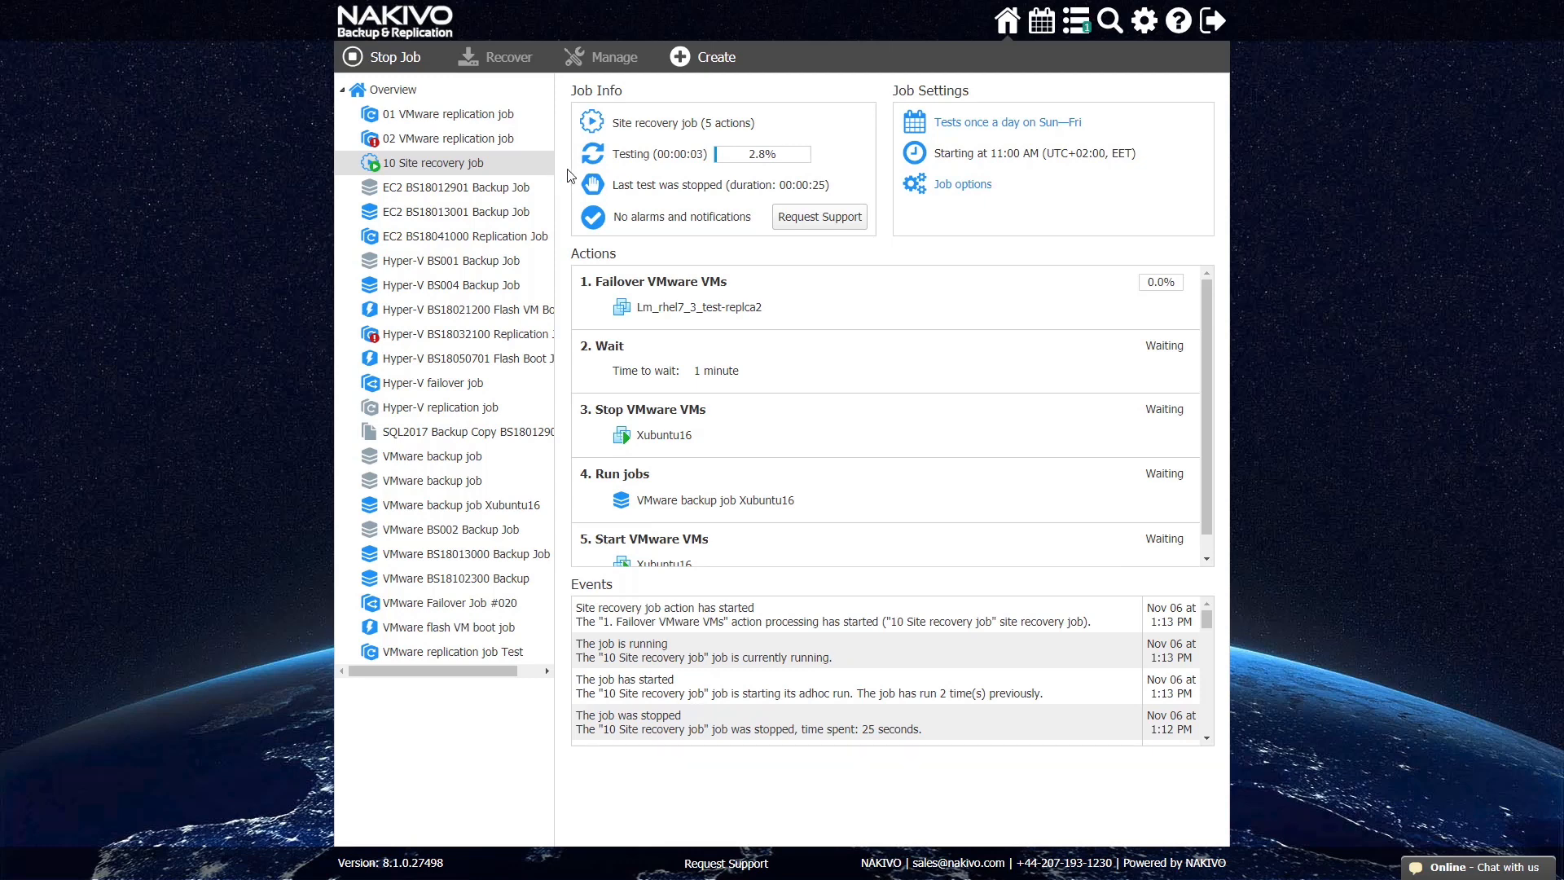
mouse_move(773, 169)
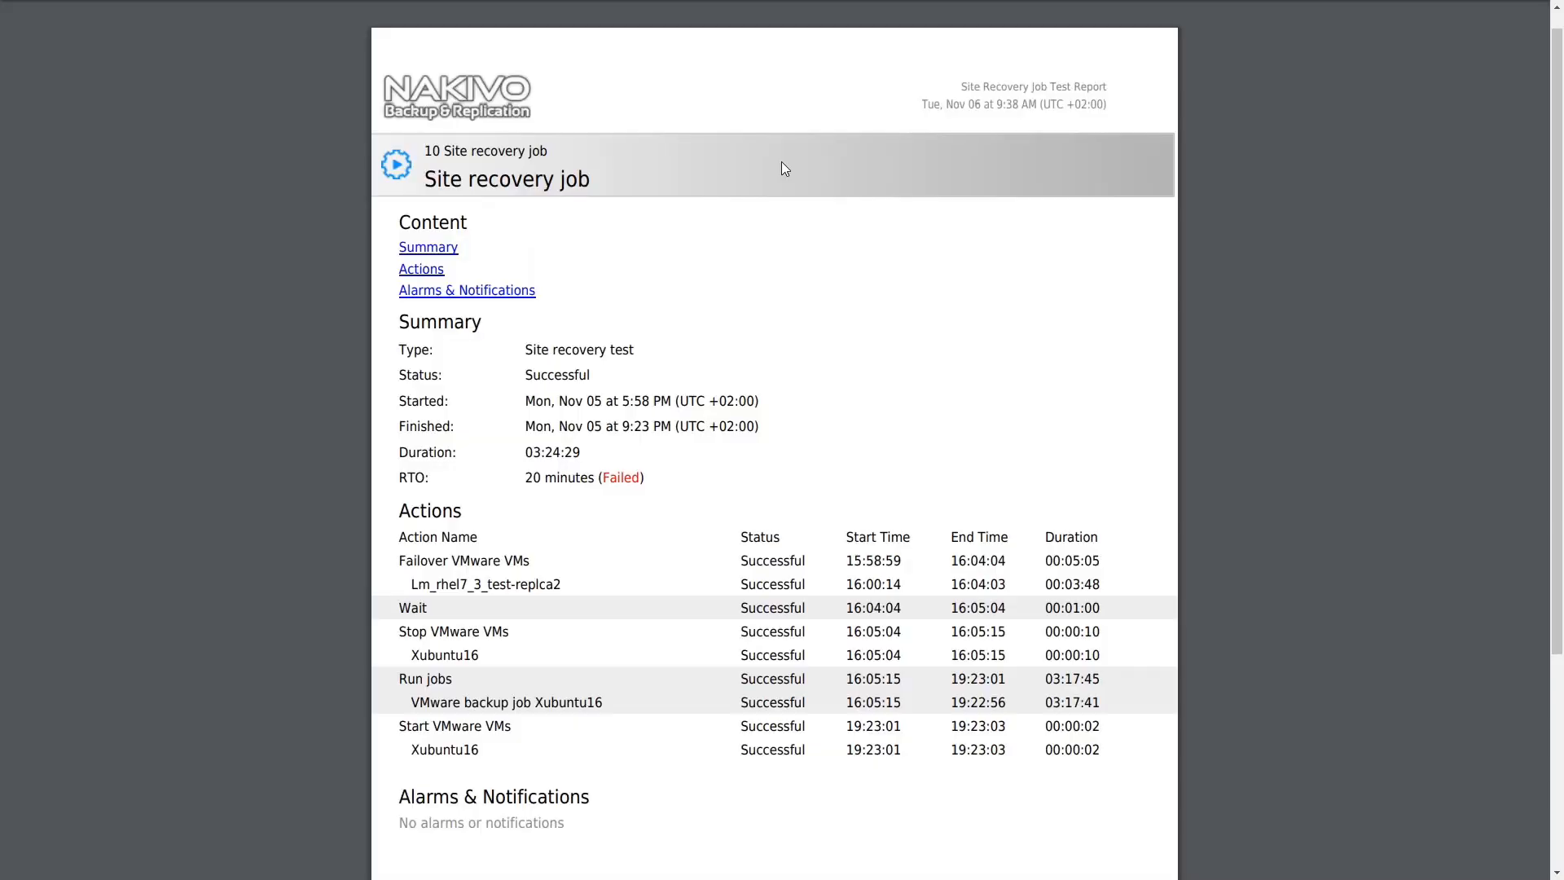
mouse_move(776, 210)
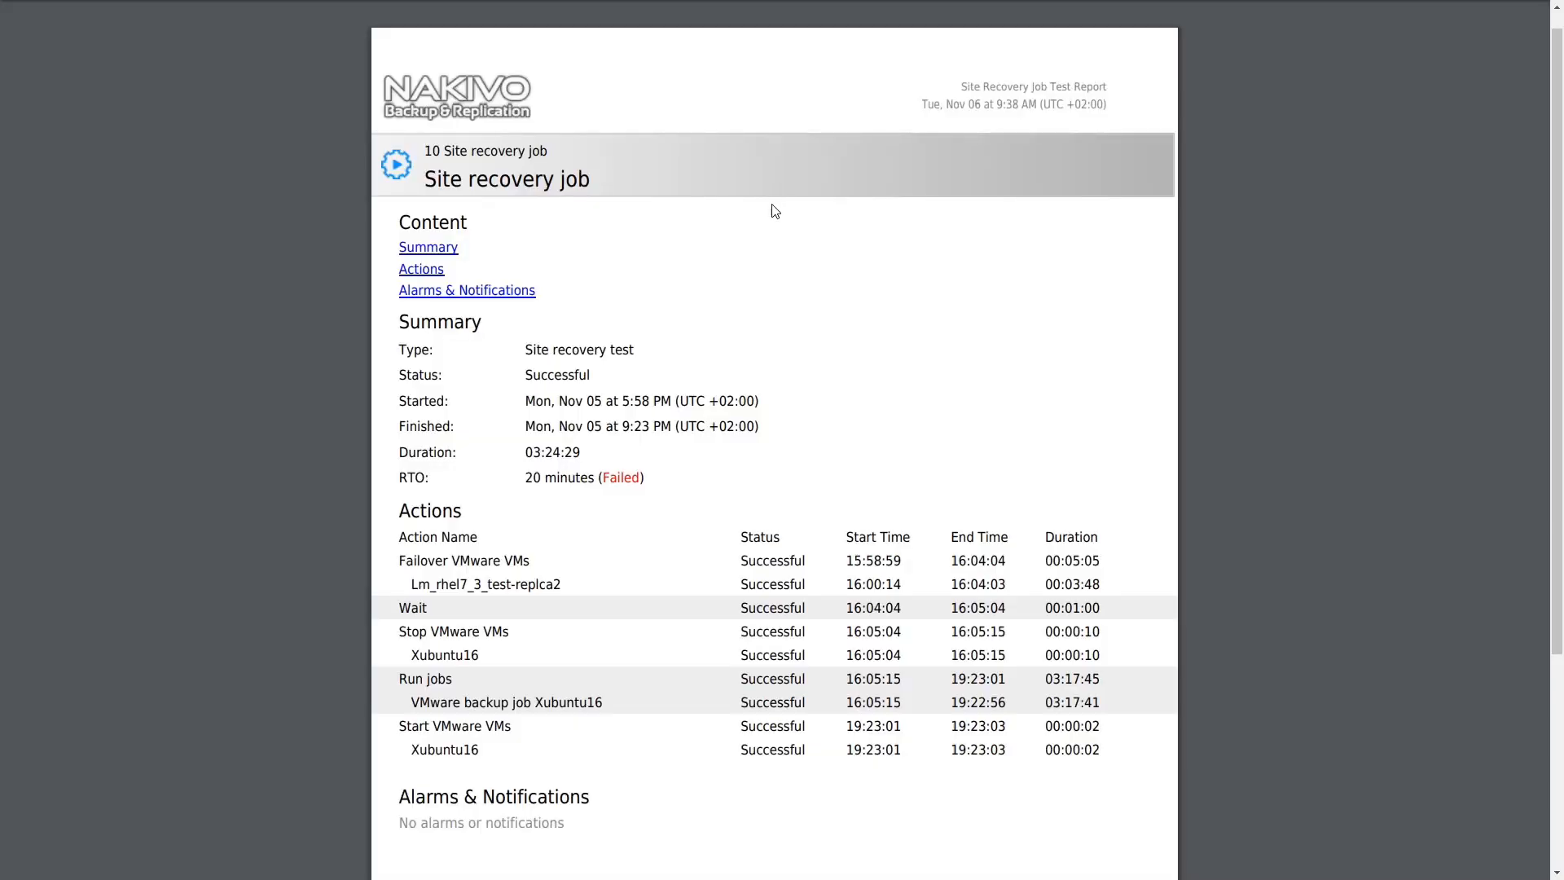
mouse_move(680, 320)
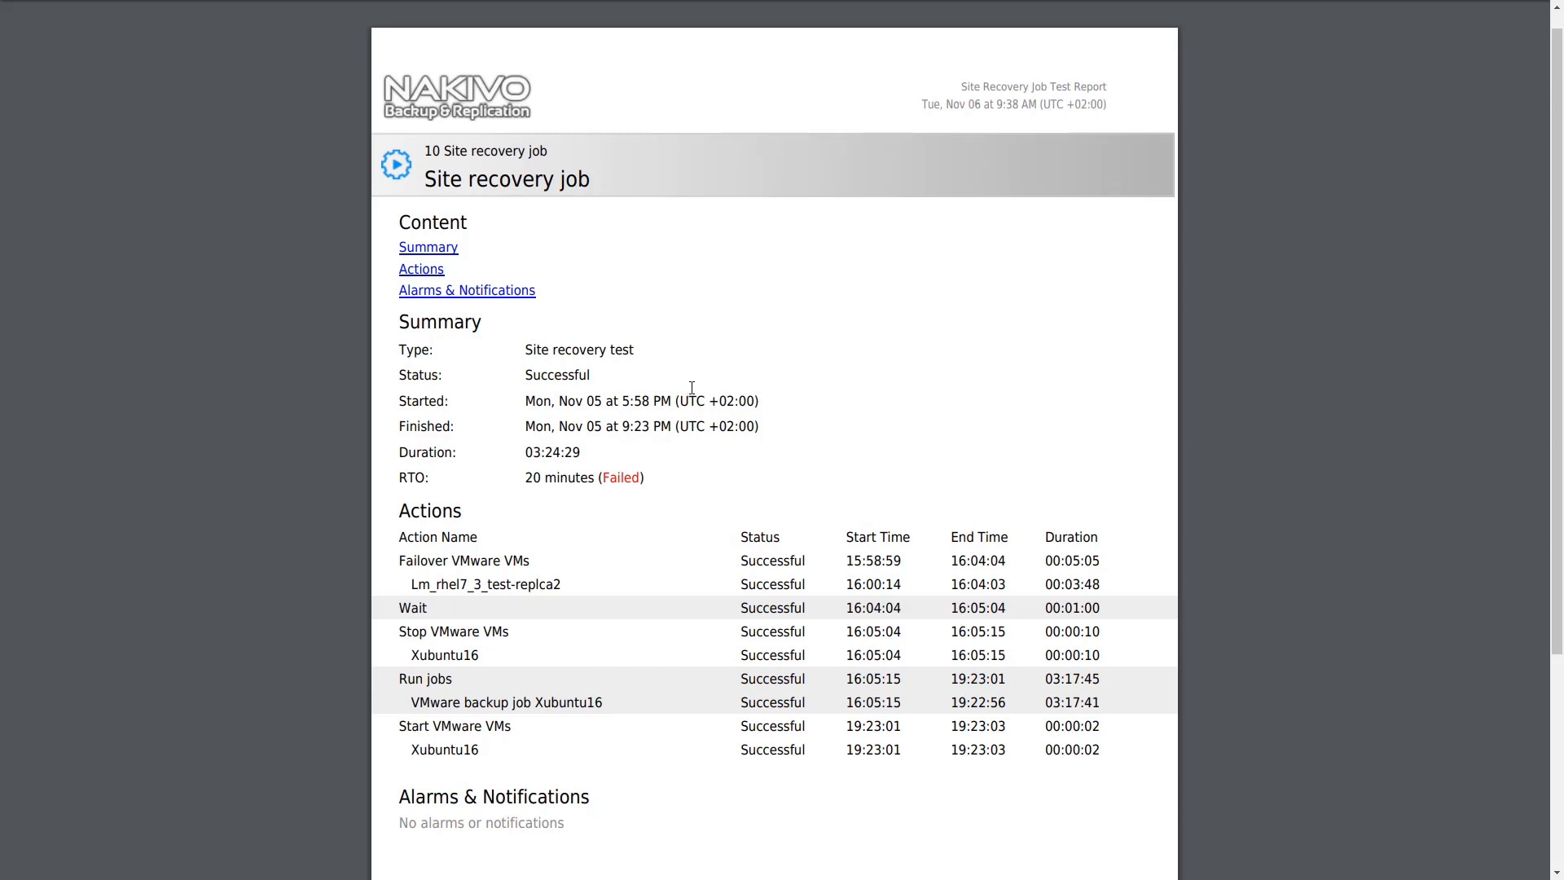
mouse_move(719, 588)
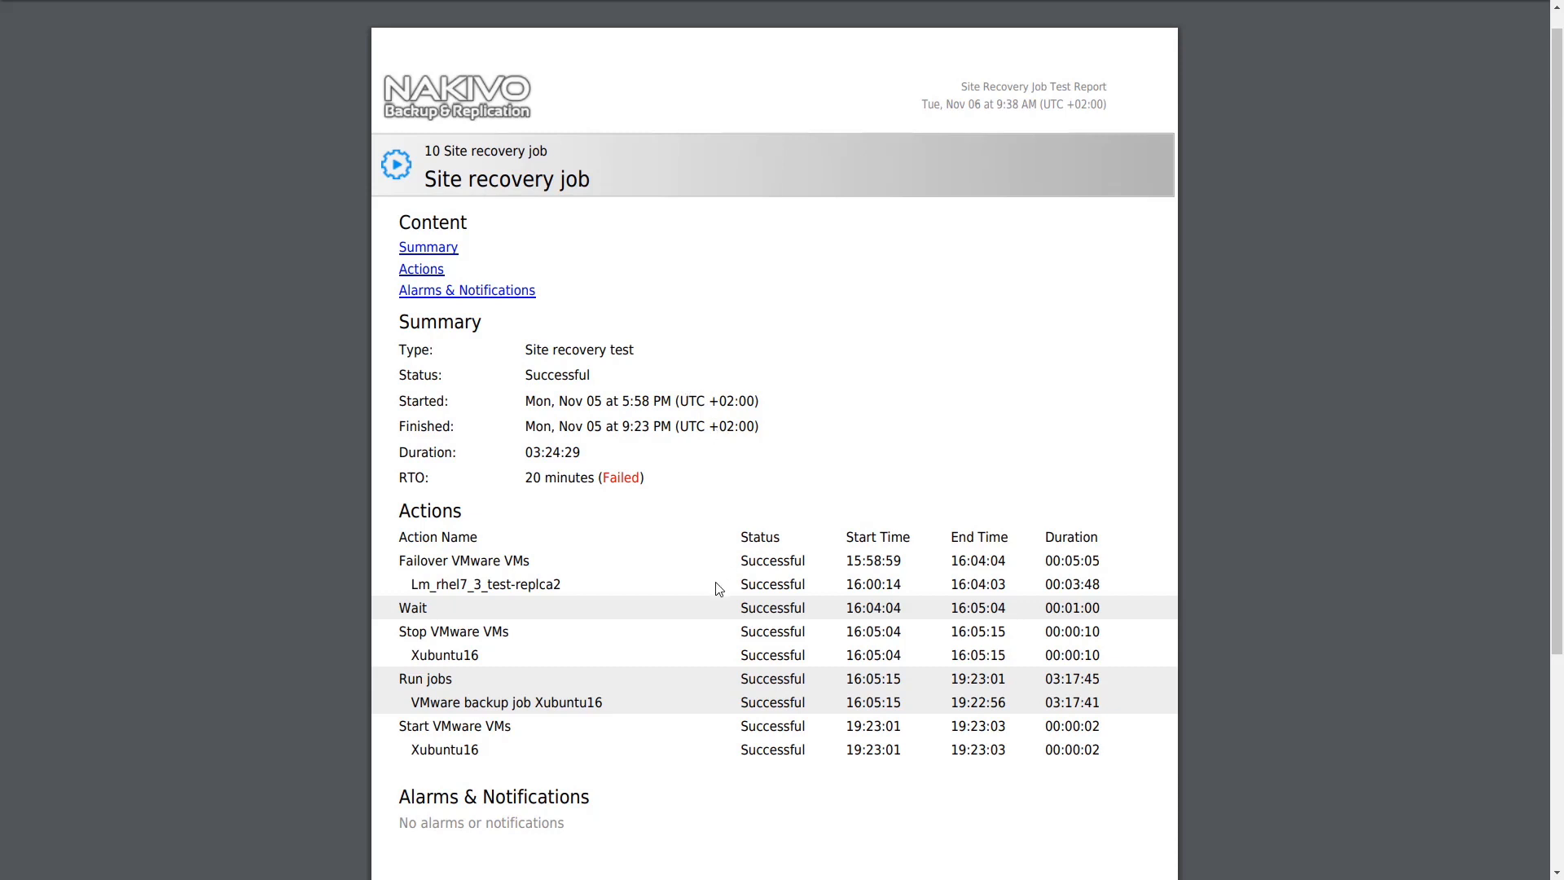
mouse_move(846, 763)
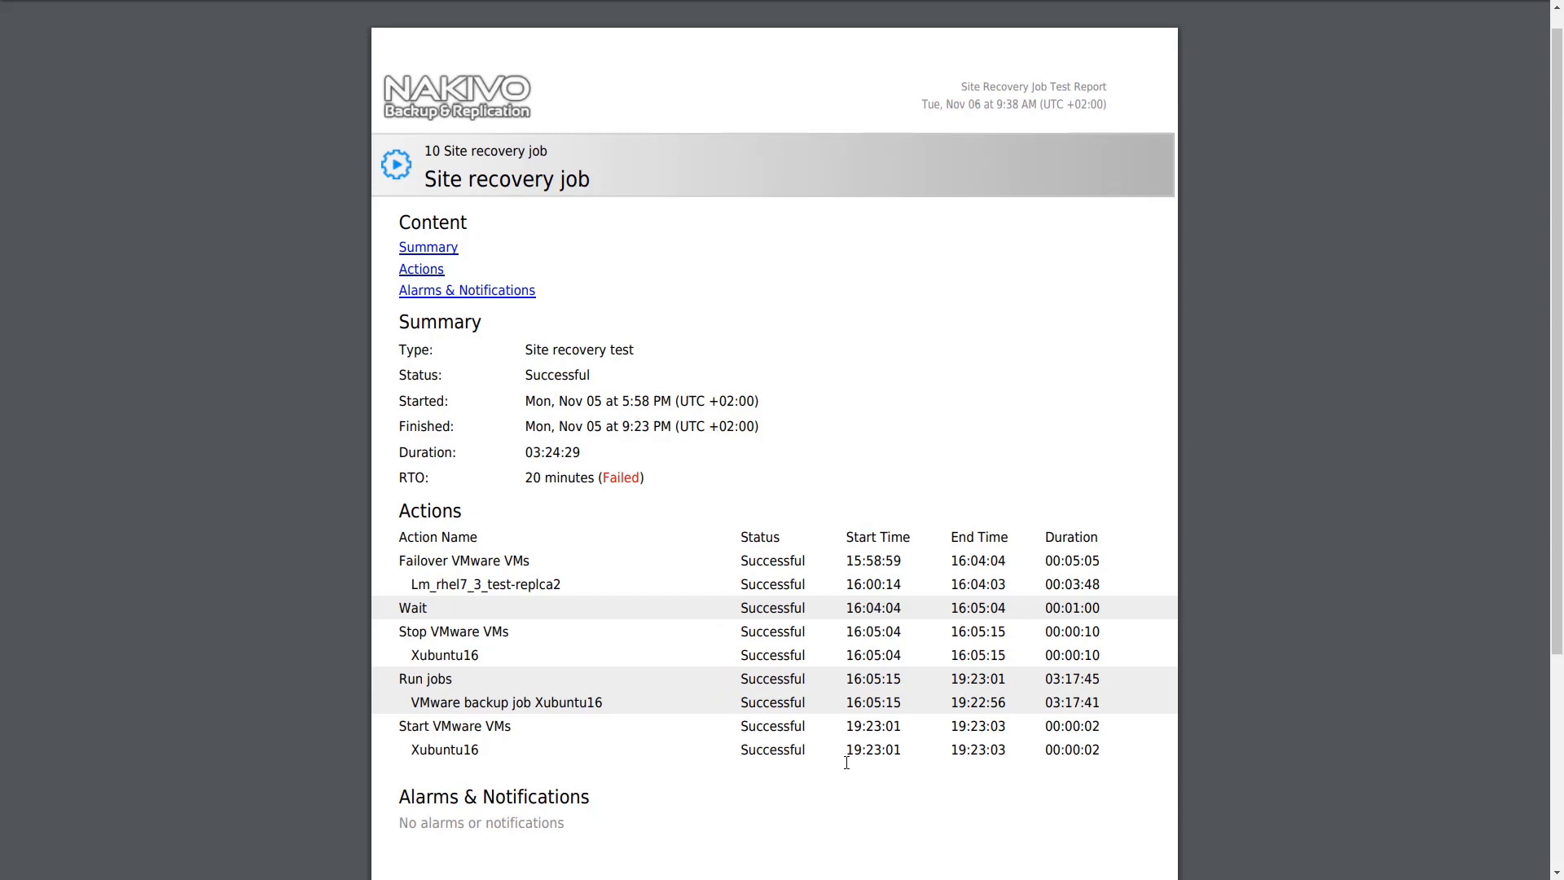